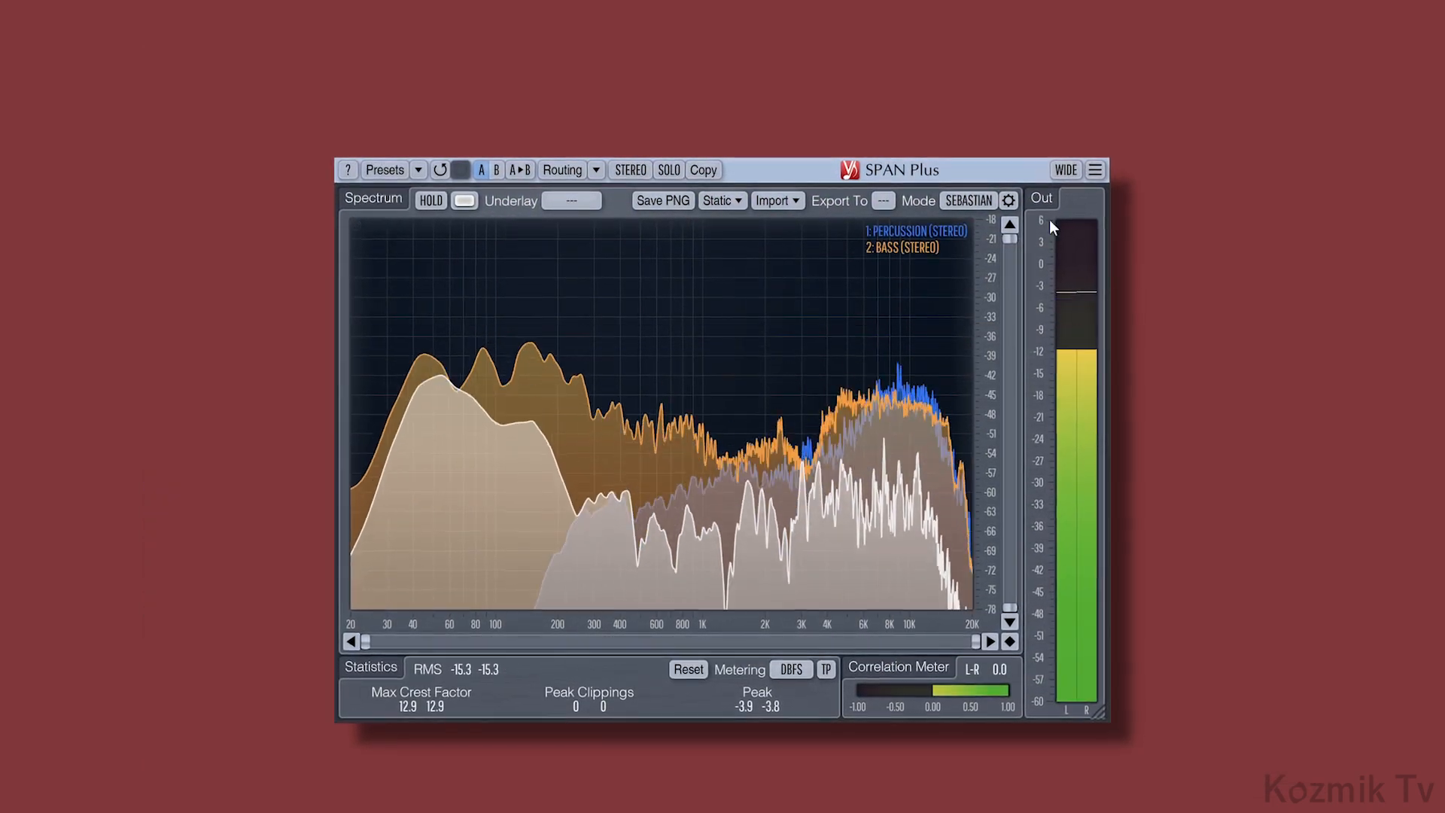
Step: Close the SPAN Plus preview so the free SPAN analyser shows the Percussion spectrum
left_click(1064, 170)
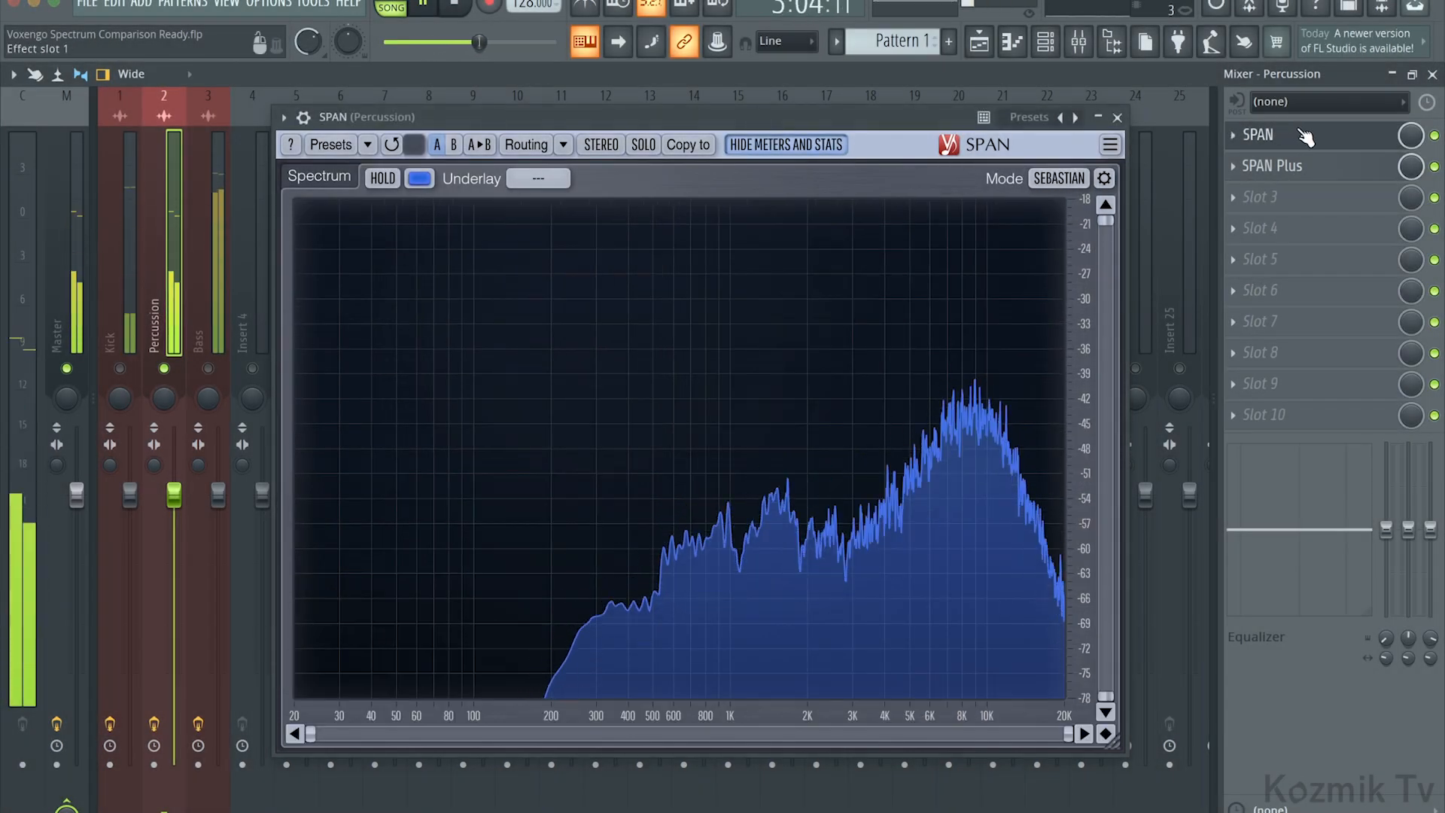
Step: Open SPAN Plus from the Percussion insert's effect slot to view the percussion spectrum
left_click(1273, 166)
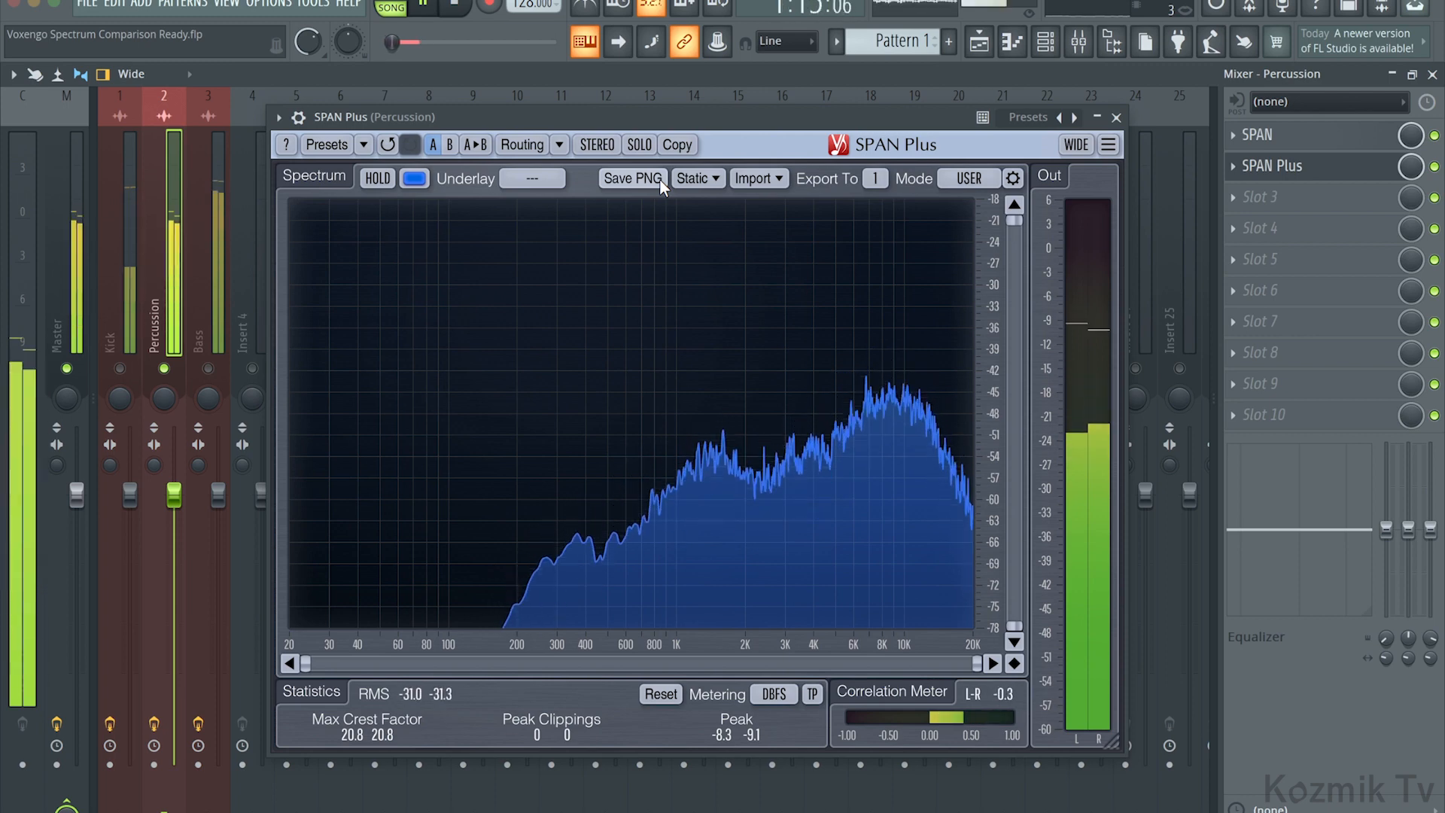
Step: Save the percussion spectrum as Percussion Loop.png on the Desktop
left_click(632, 177)
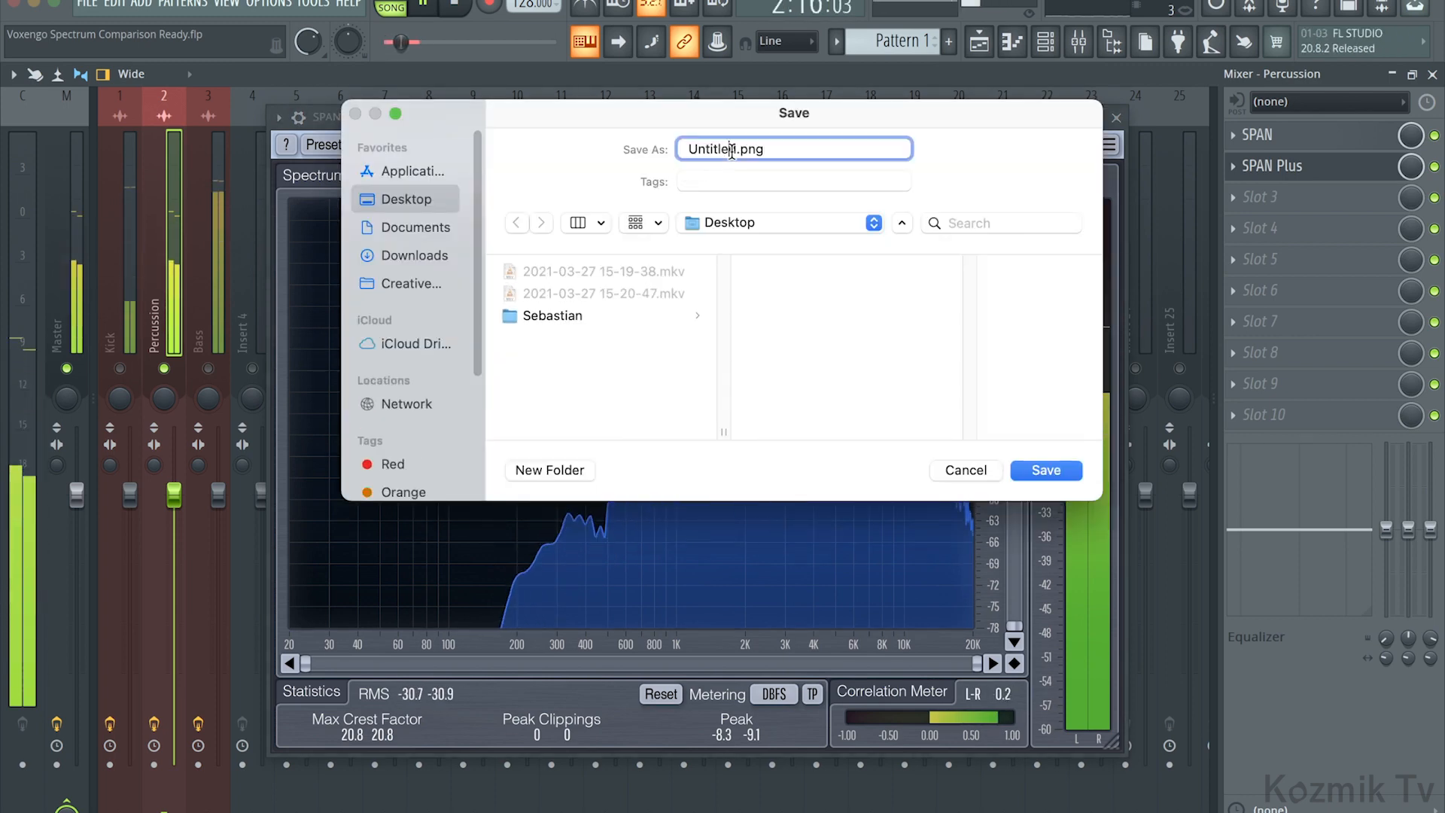
type("Pe.png")
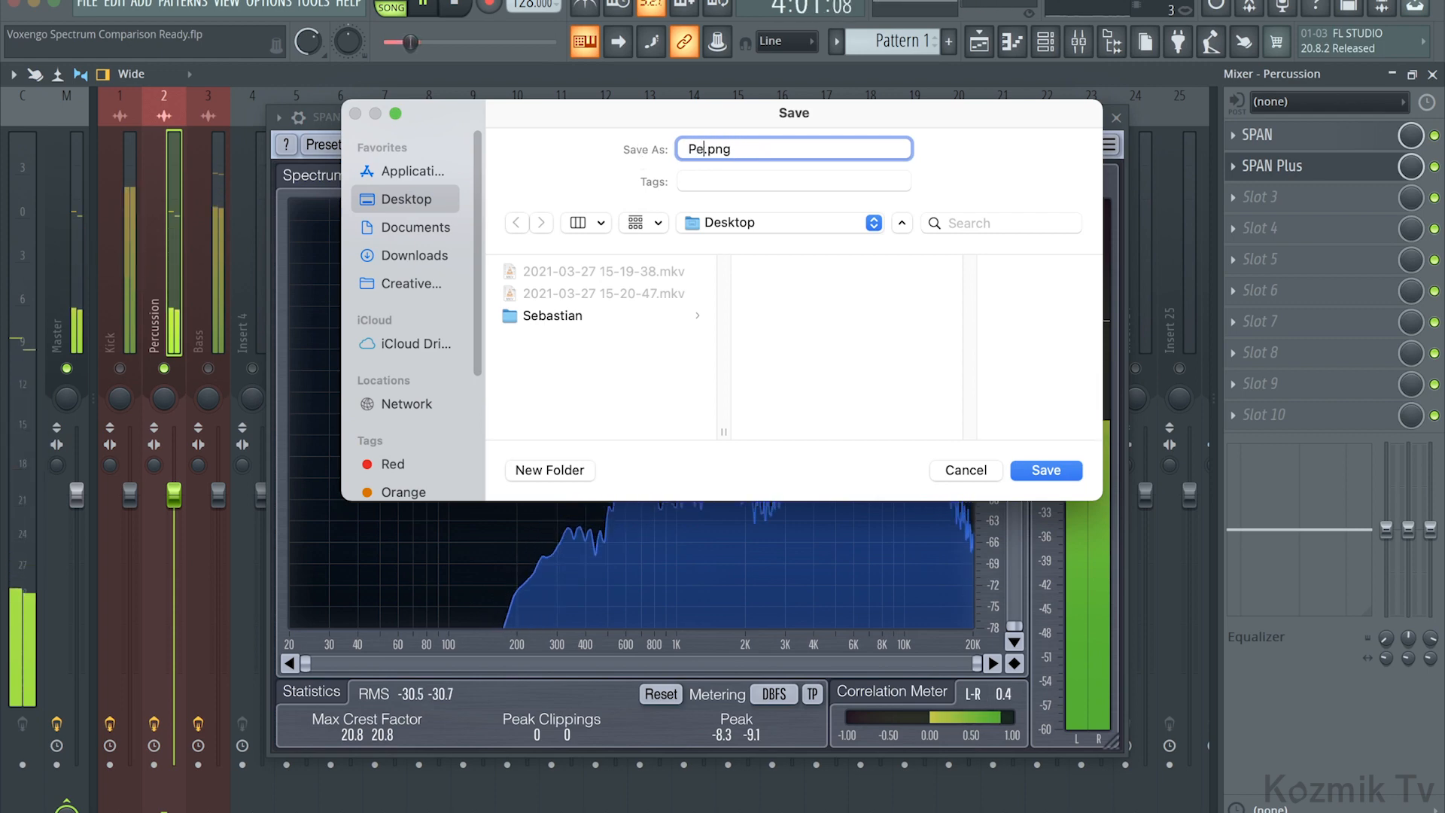
type("rcussion Loop")
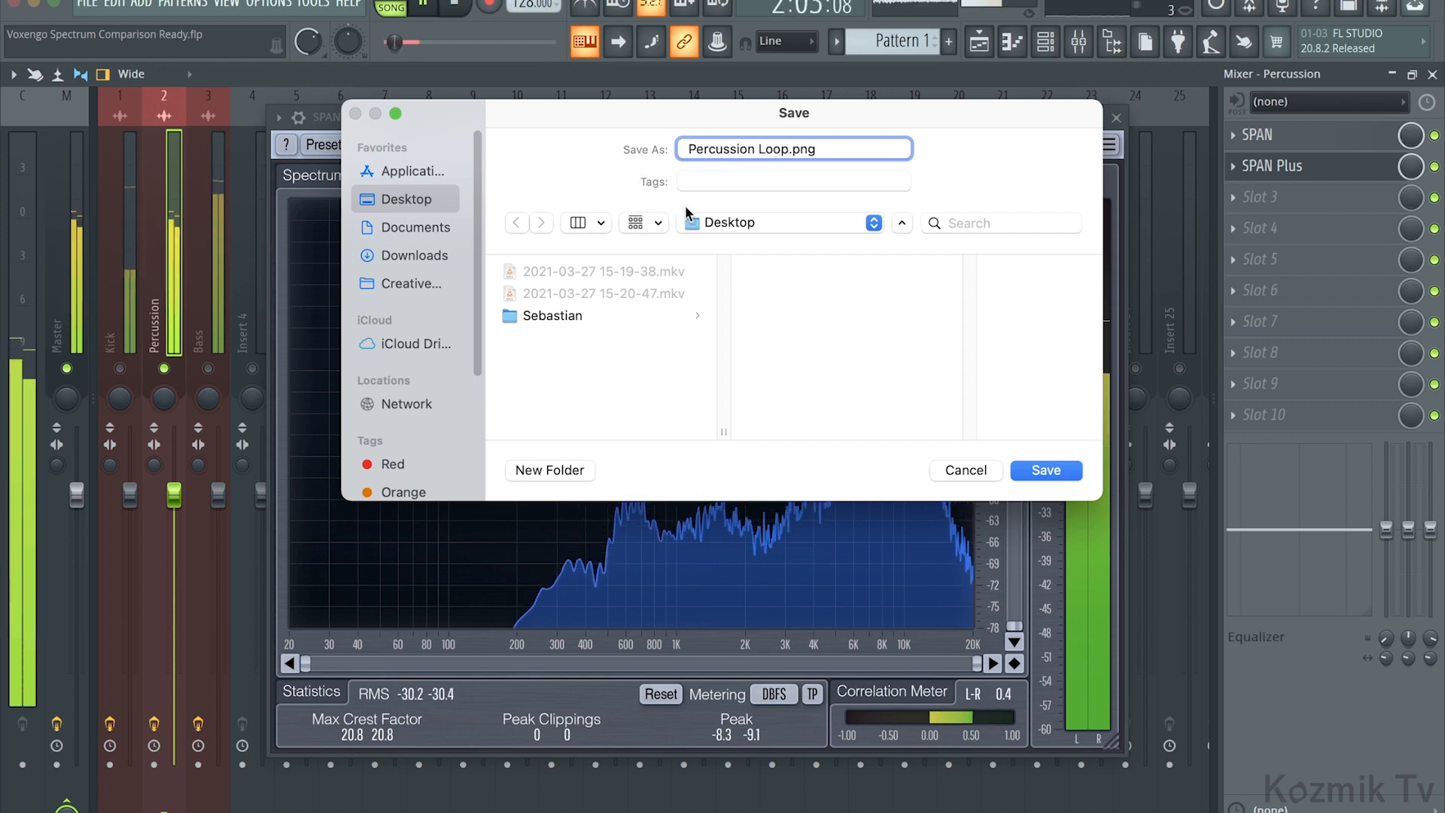
left_click(778, 223)
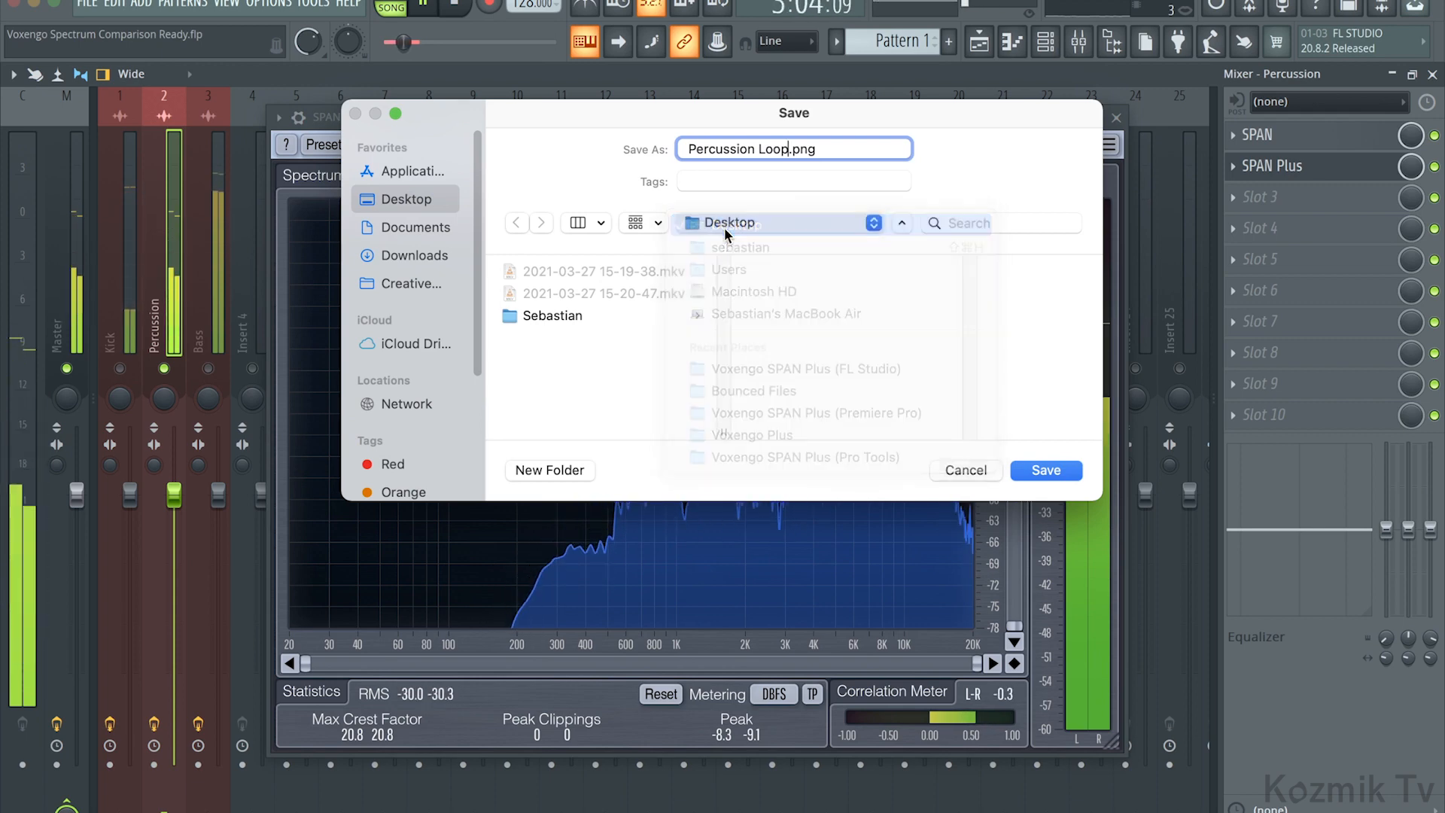
left_click(1044, 469)
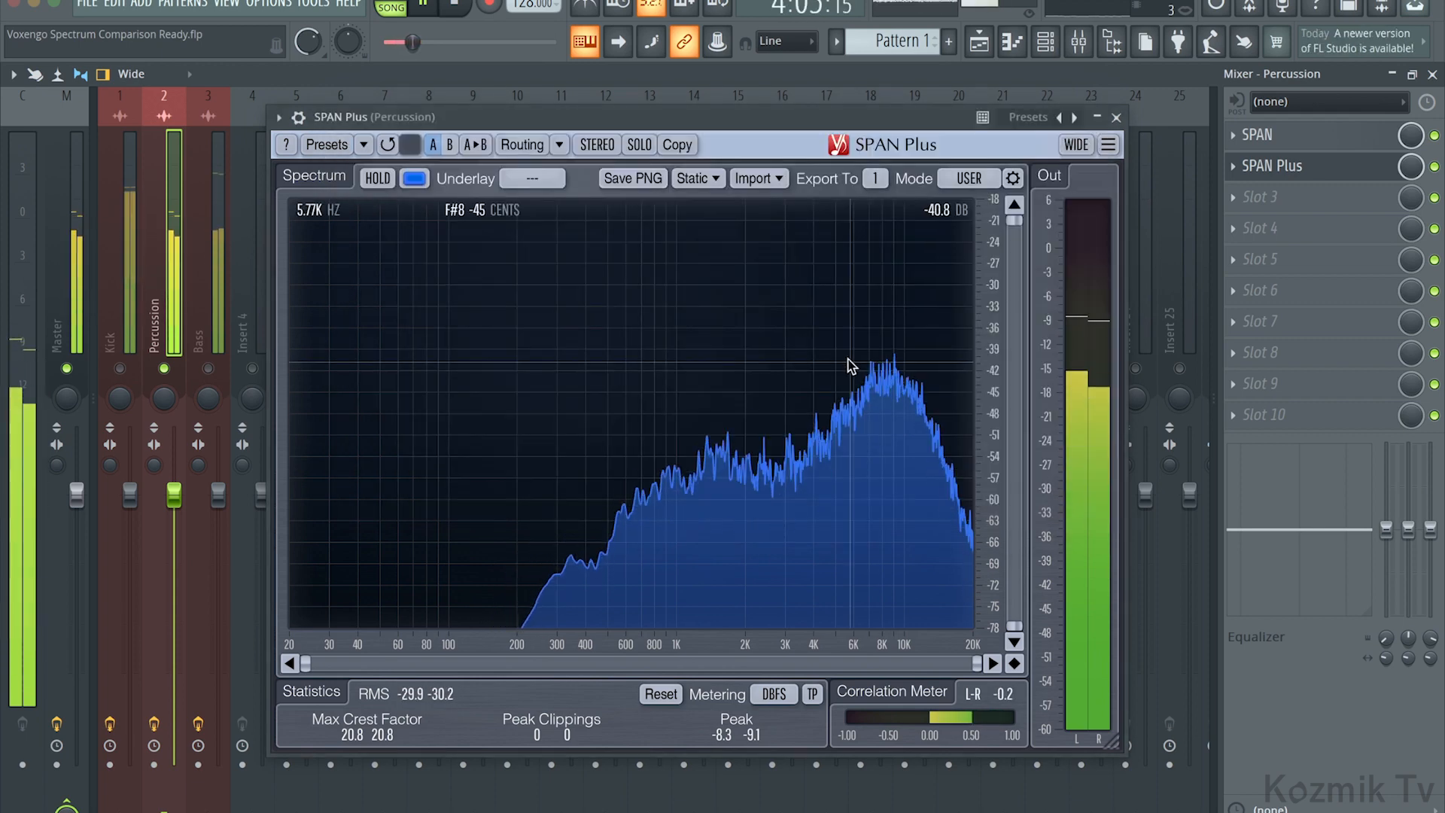
left_click(1115, 117)
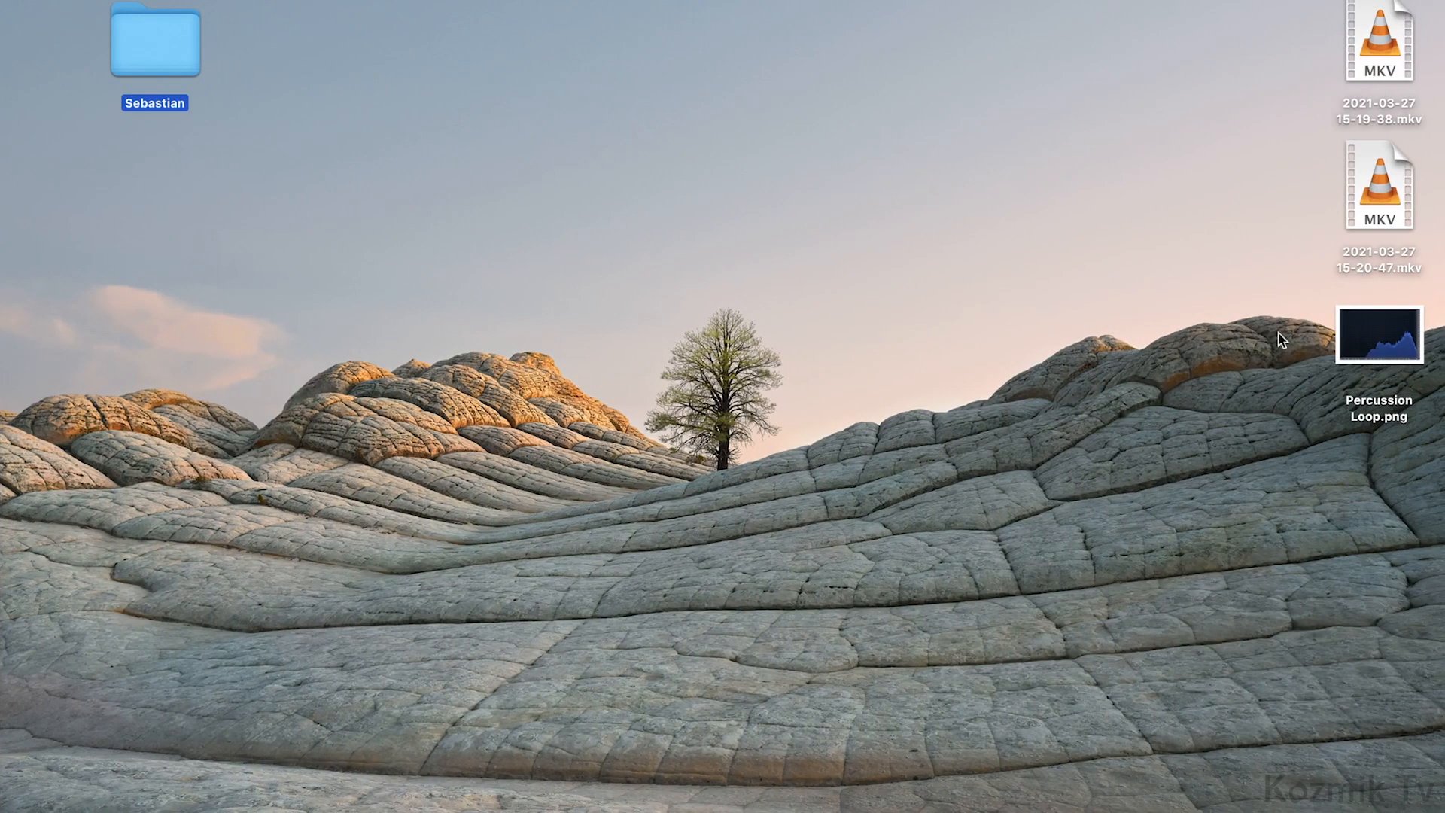
Step: Open the saved Percussion Loop.png from the desktop to preview it
double_click(1380, 339)
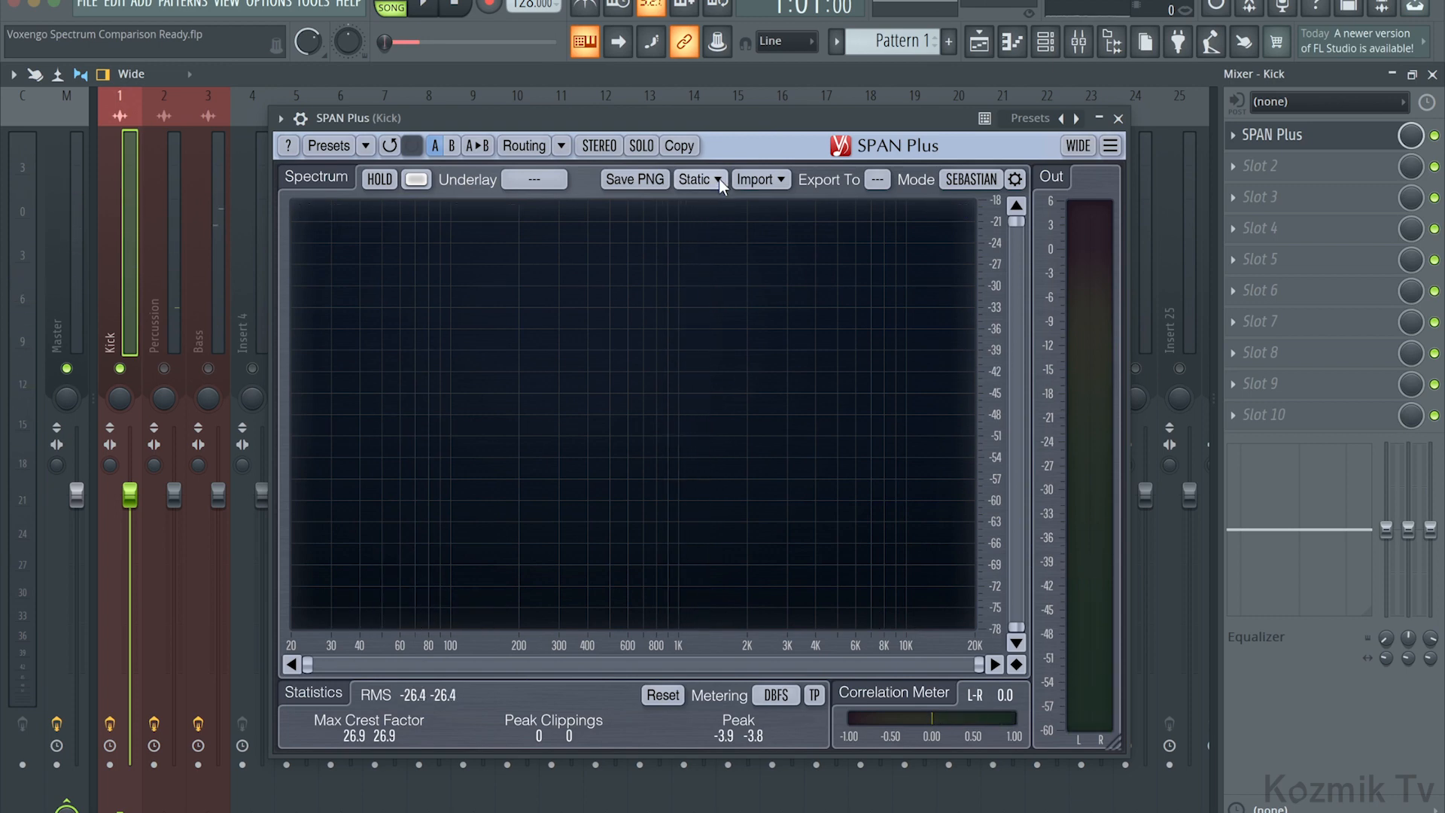
Step: Open the Static Spectrums Editor from the Kick analyser's Static dropdown
left_click(692, 179)
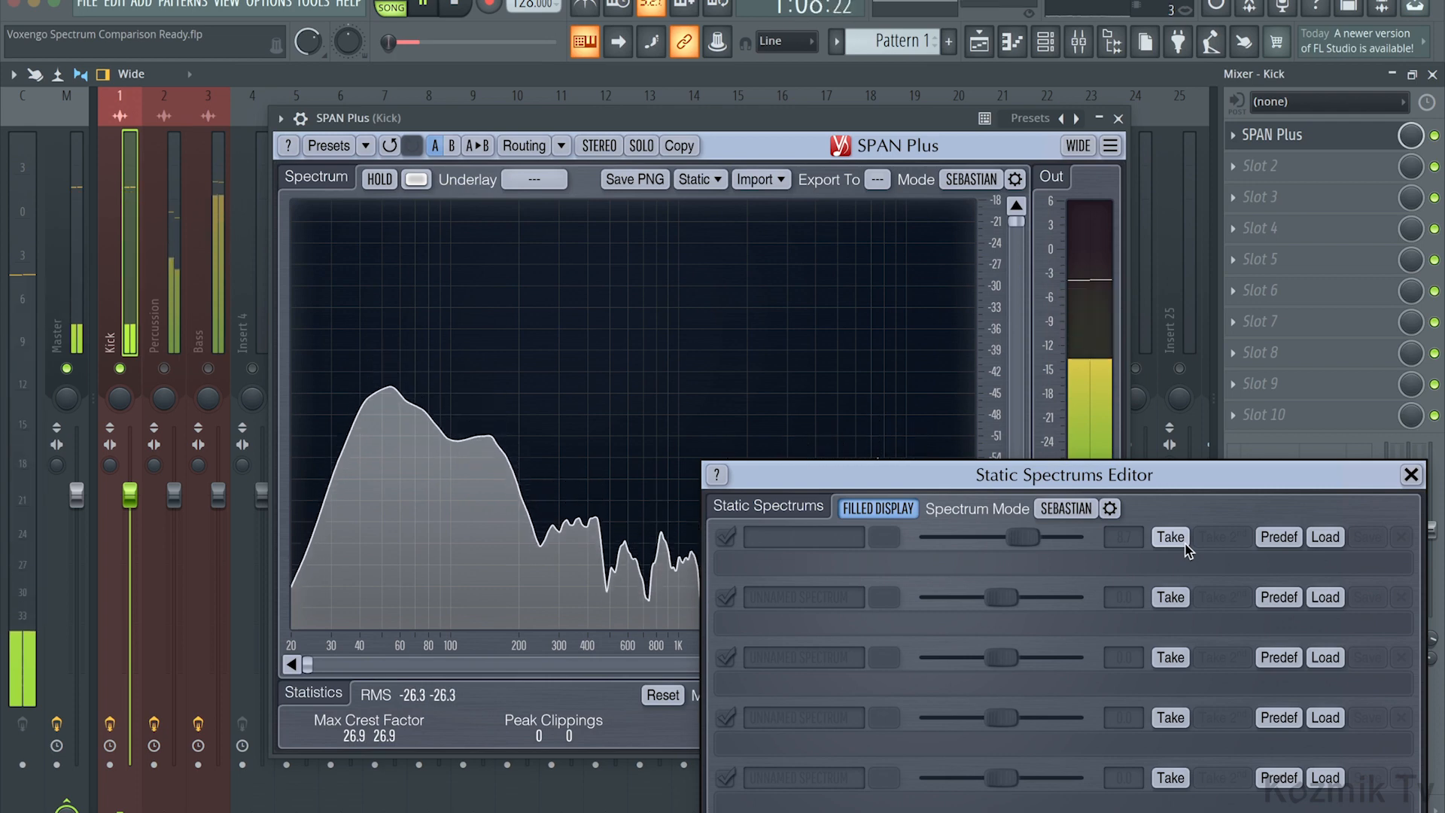
Step: Take the kick's spectrum into the first static slot as KICK and recolour it grey
left_click(1169, 536)
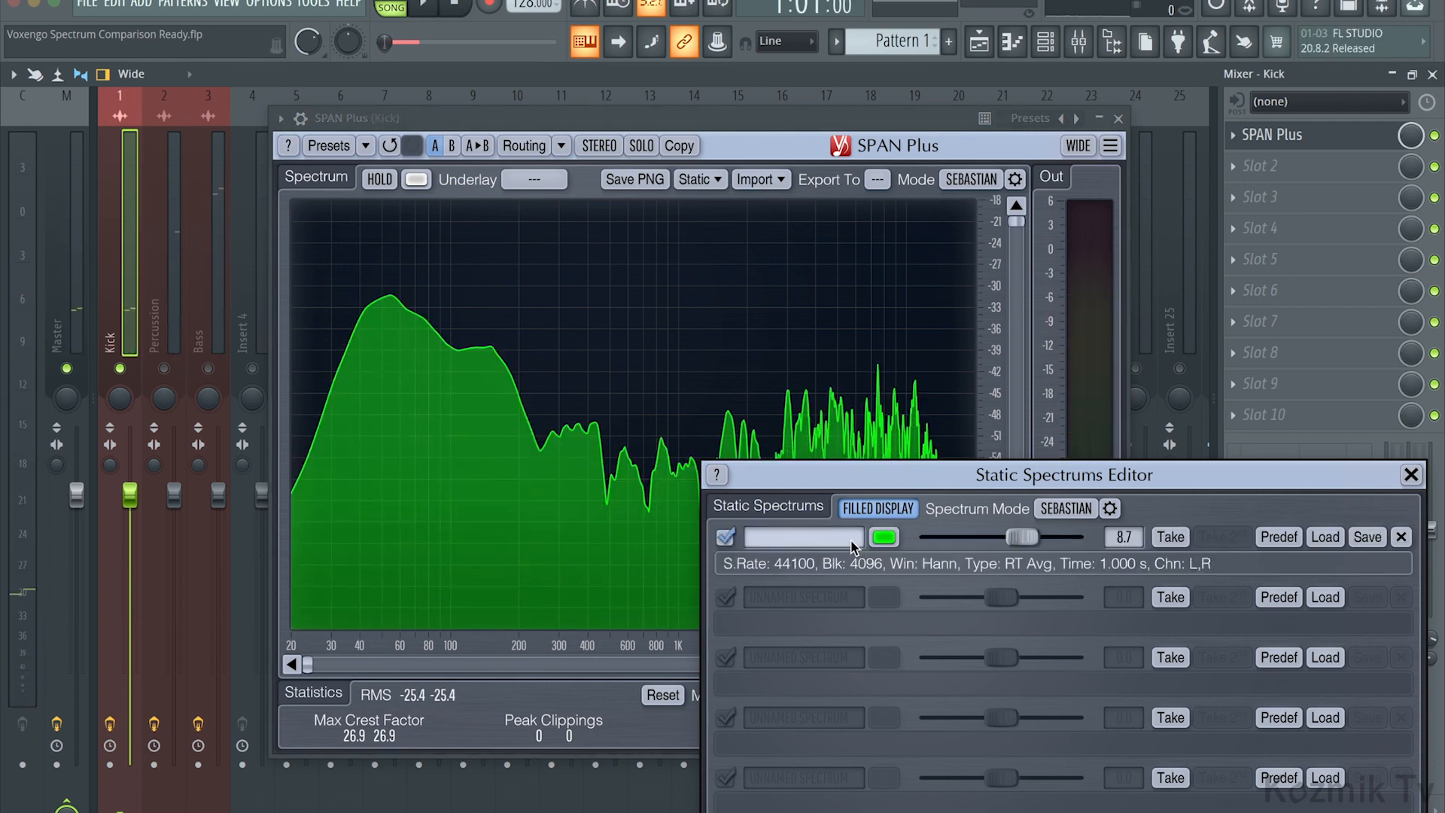
type("KICK")
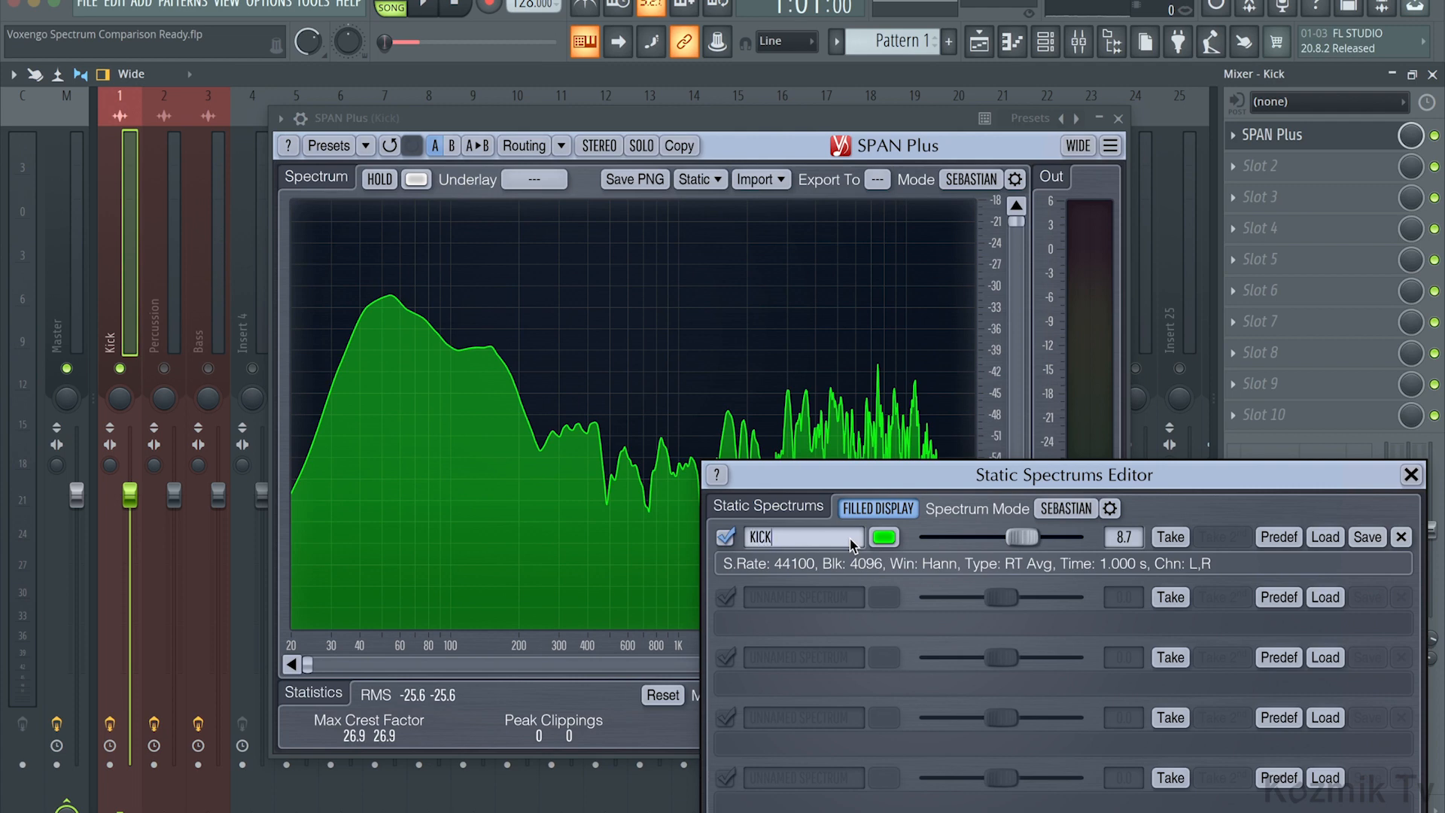
left_click(882, 536)
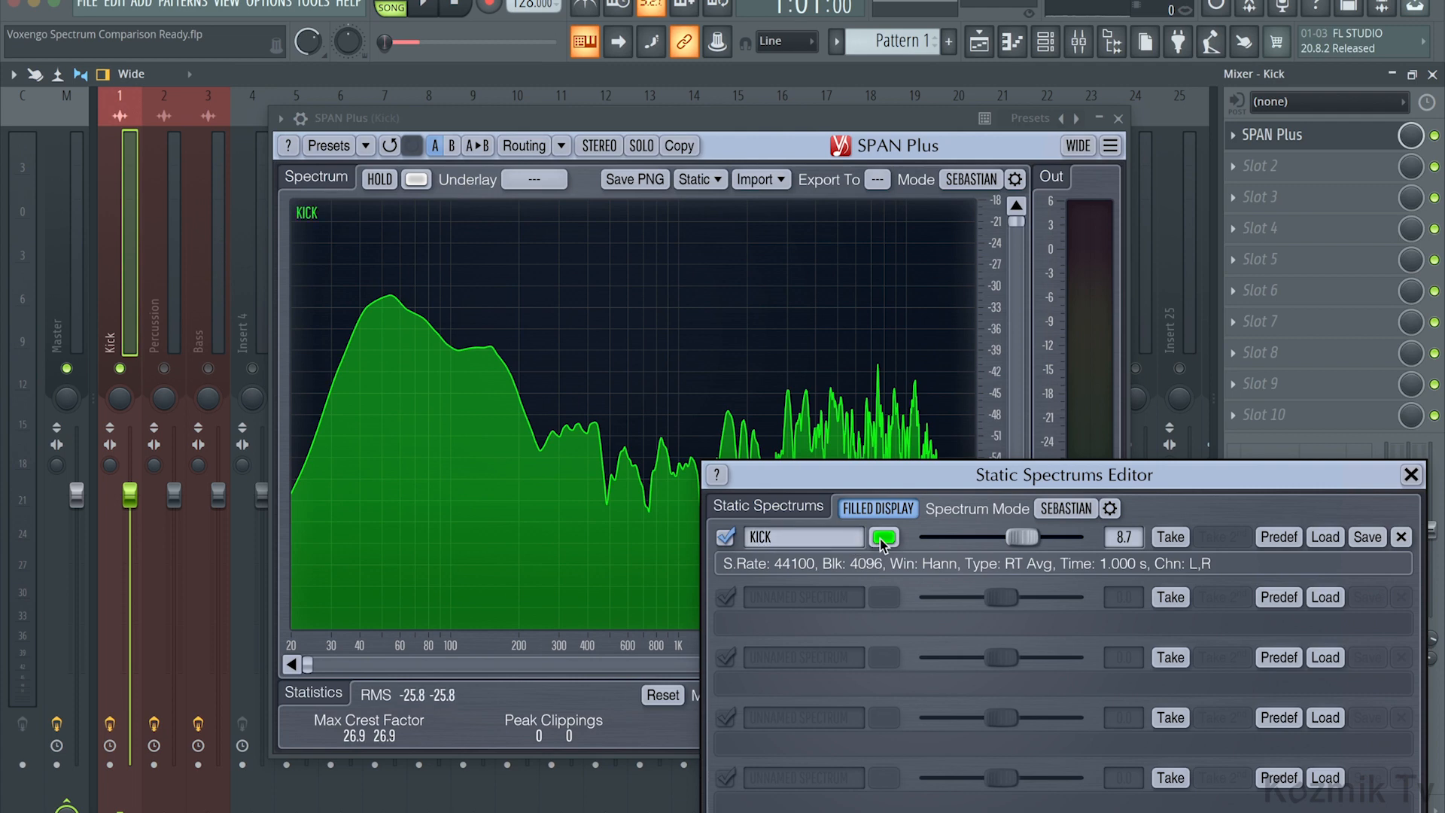
left_click(882, 537)
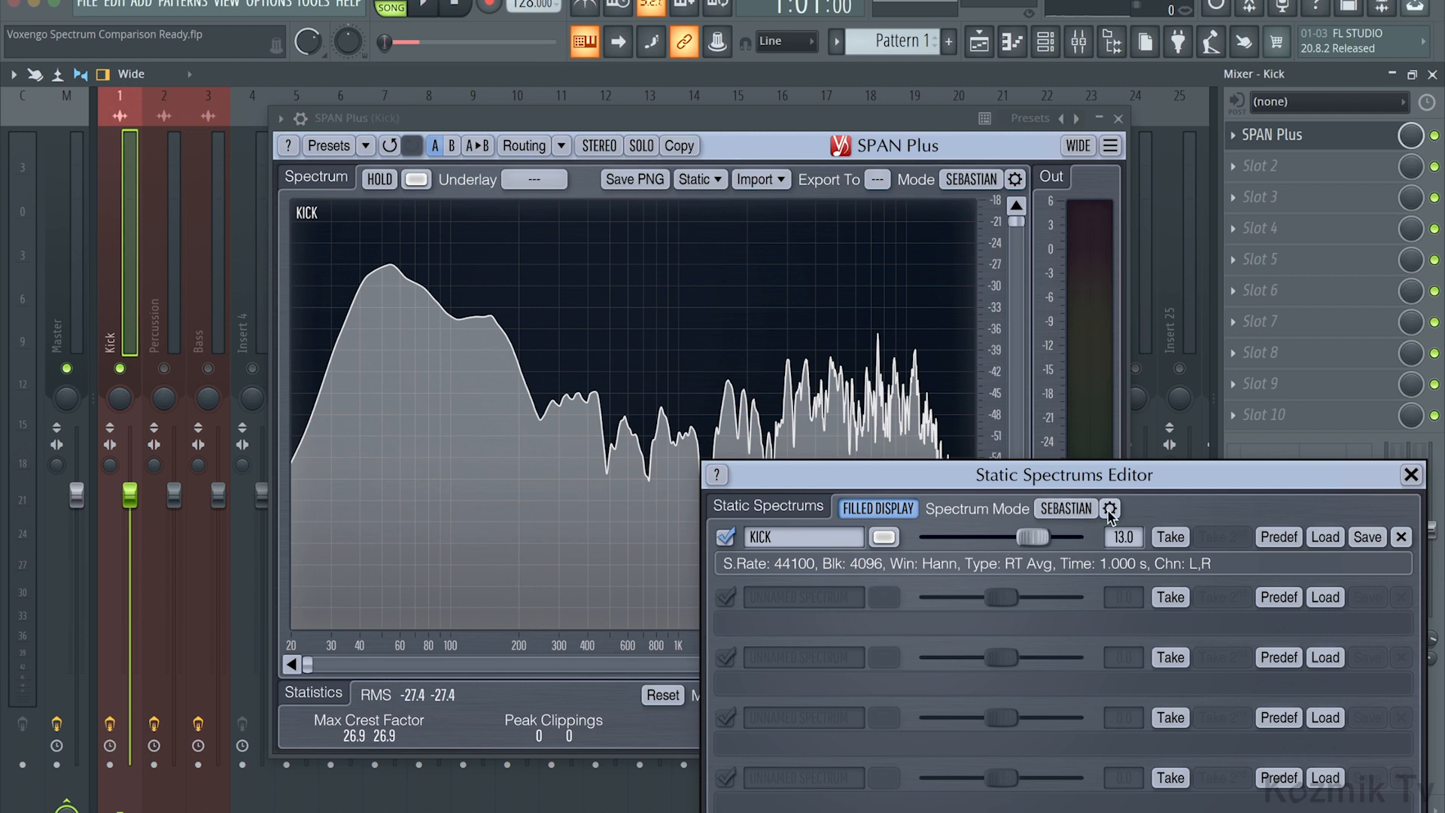
Step: Set Spectrum Mode to USER and close the Kick analyser windows, keeping the KICK snapshot
left_click(1111, 508)
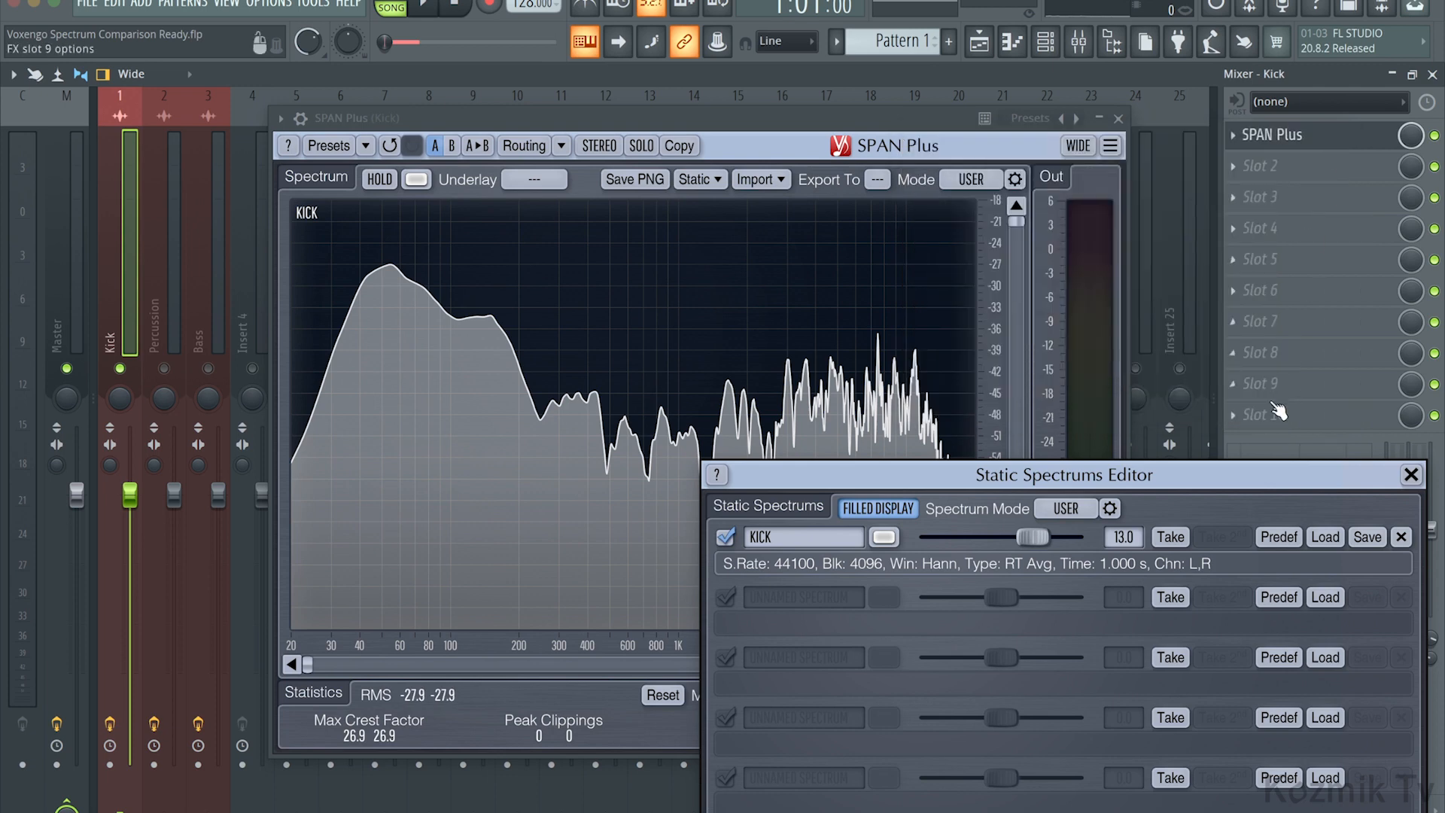
left_click(1169, 536)
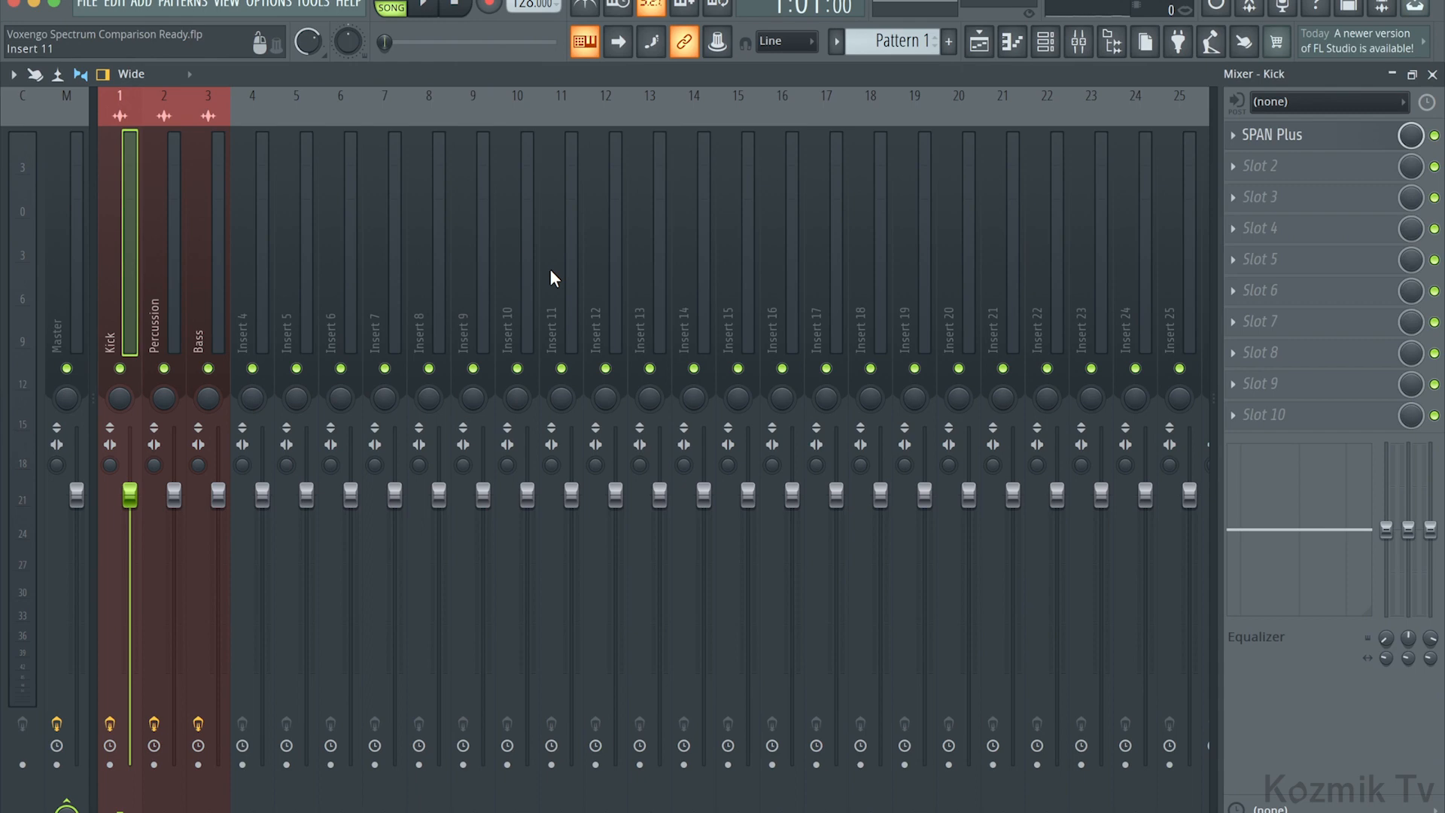
mouse_move(166, 369)
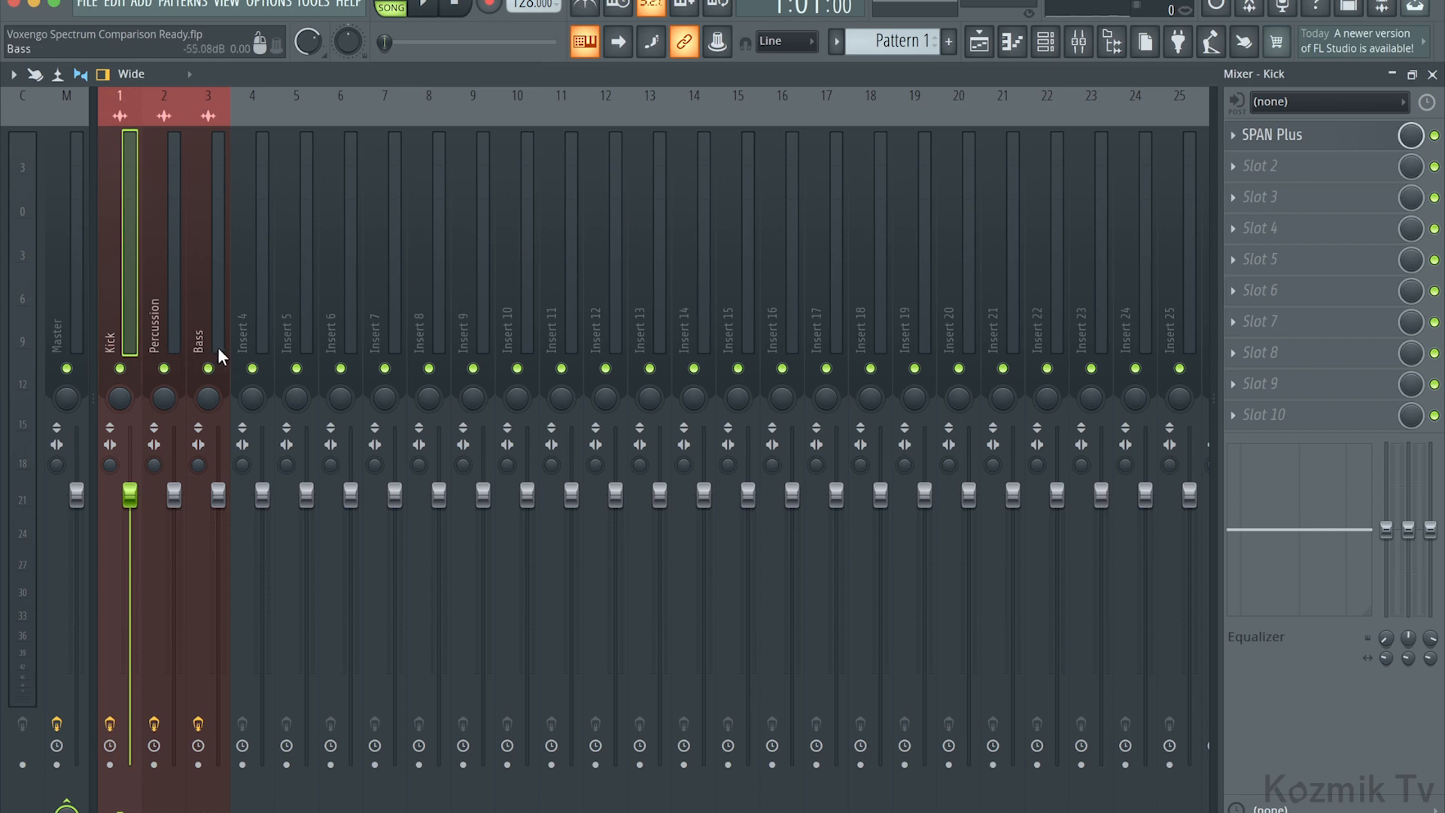
Step: Select the Kick, Bass, then Percussion inserts and open the Percussion track's SPAN Plus
left_click(252, 322)
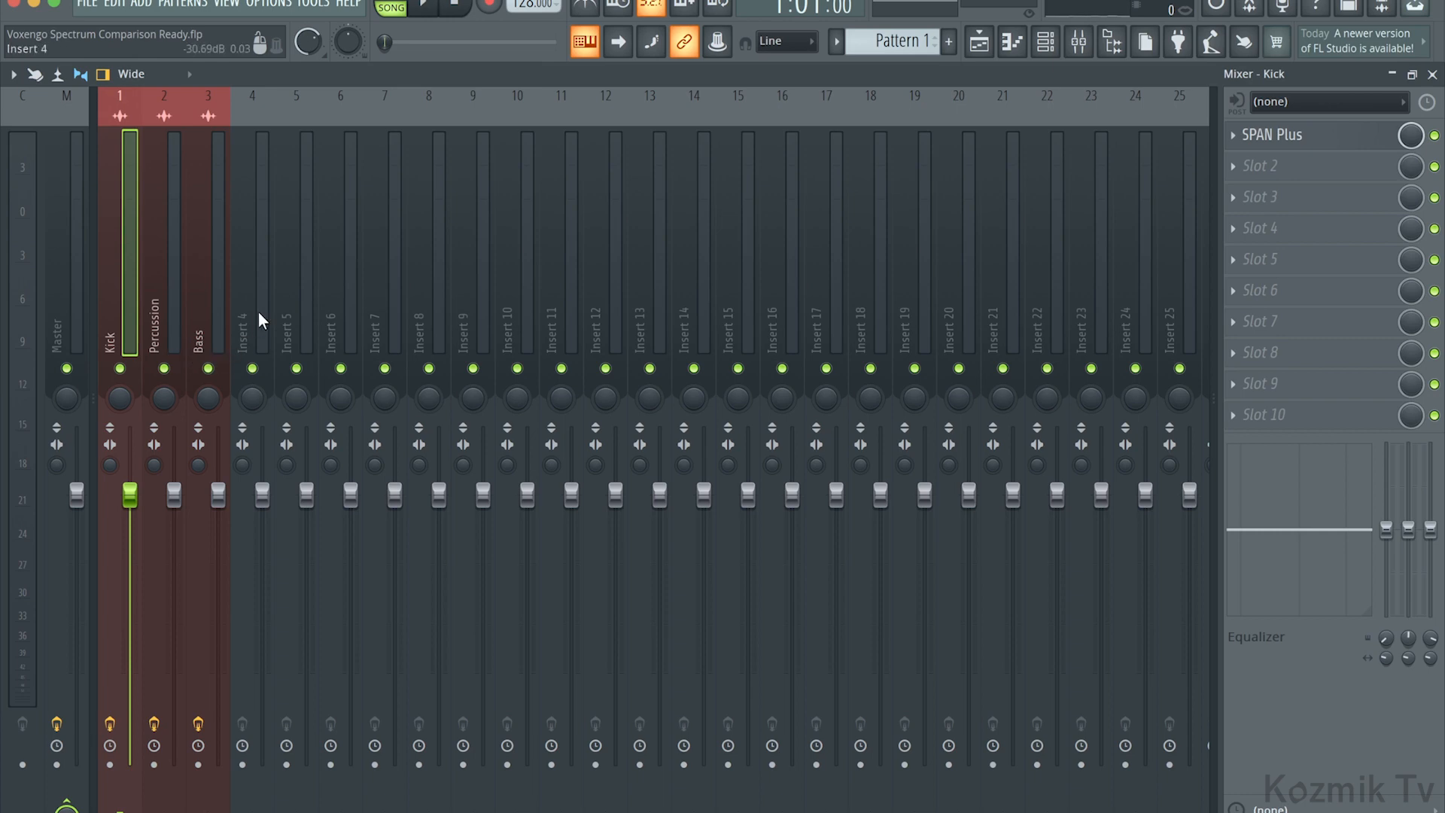
left_click(197, 336)
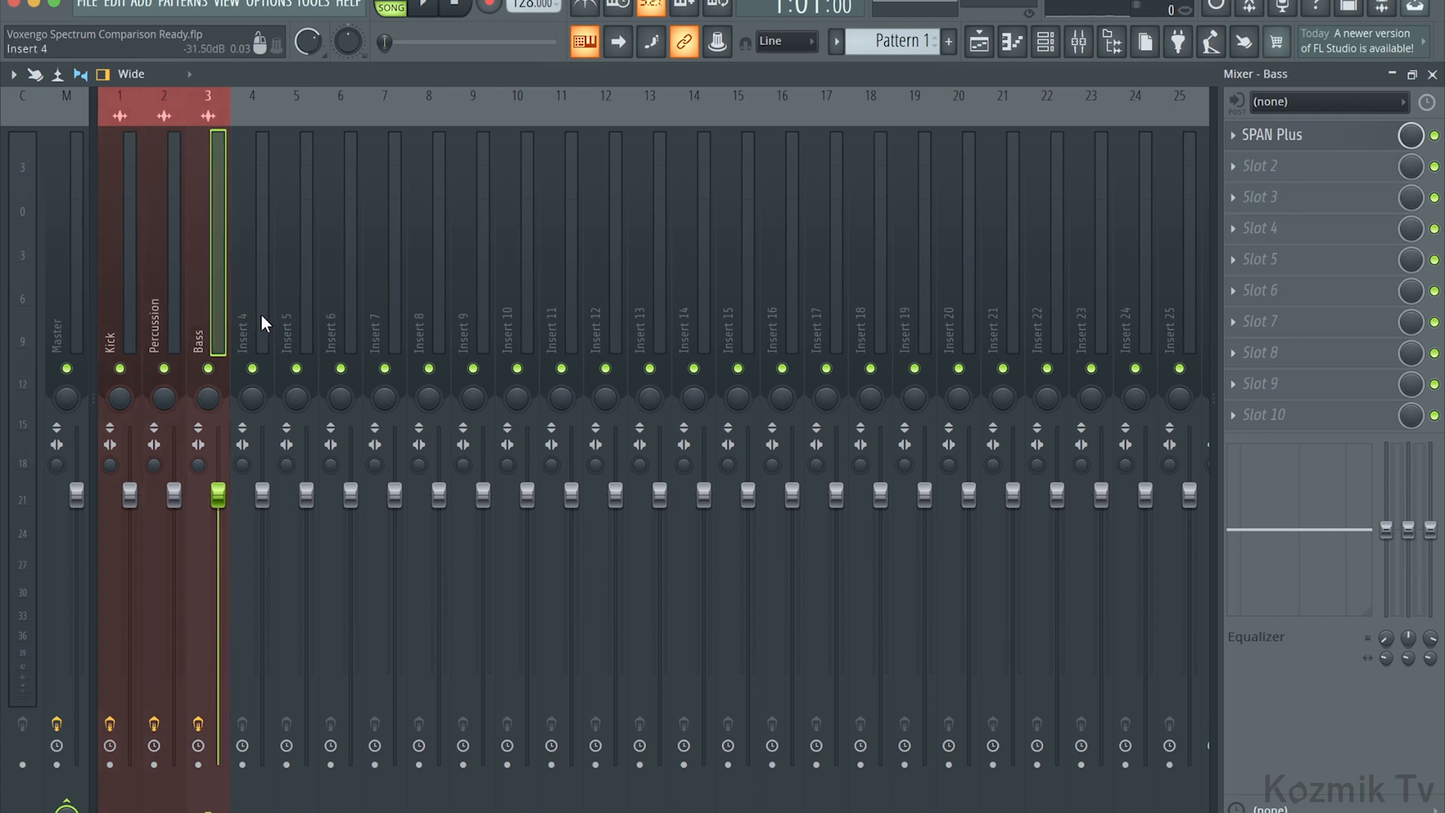
left_click(164, 322)
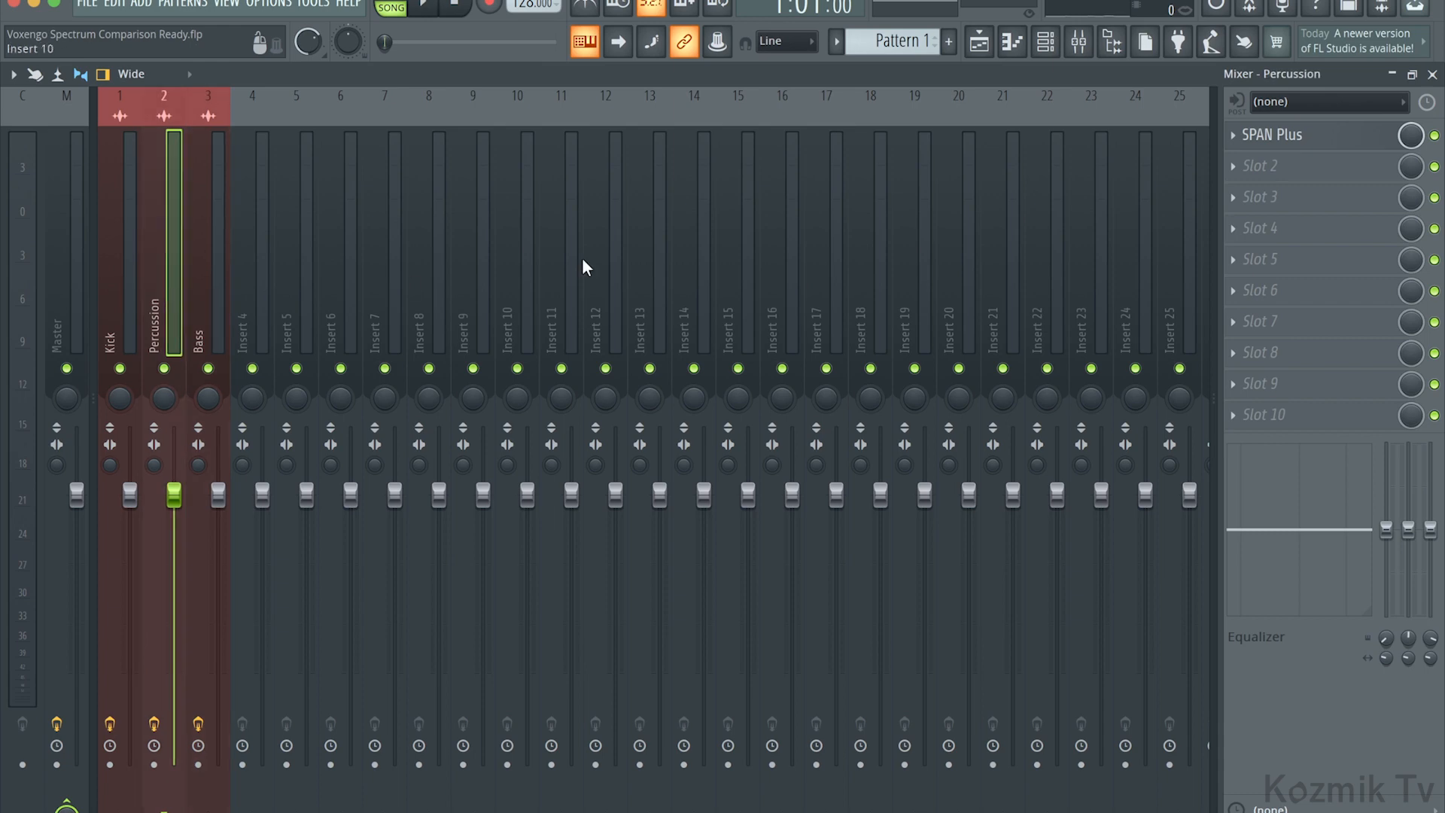
left_click(1275, 134)
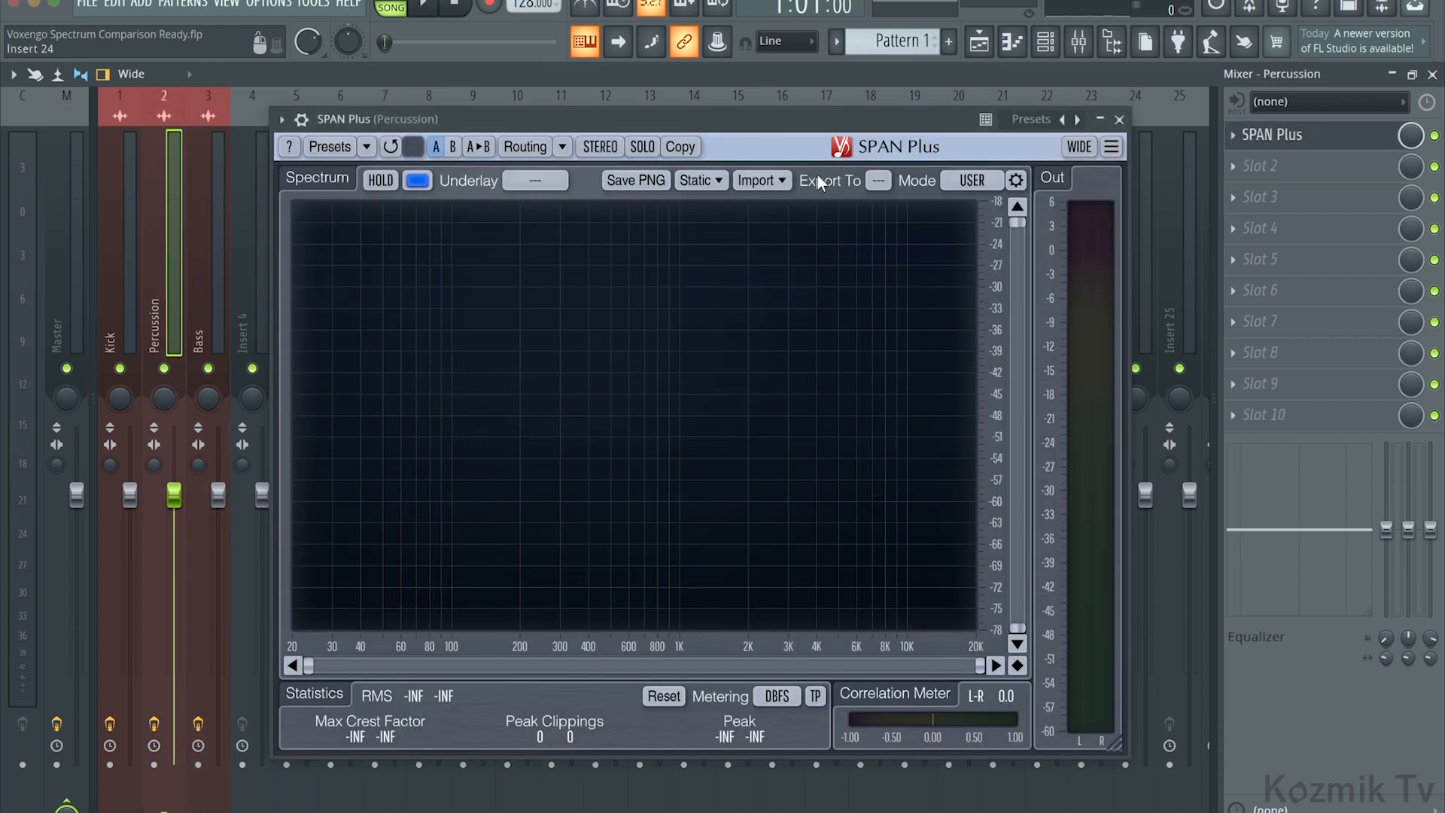
Step: Name the Percussion analyser's export PERCUSSION and send it to export slot 1
left_click(828, 179)
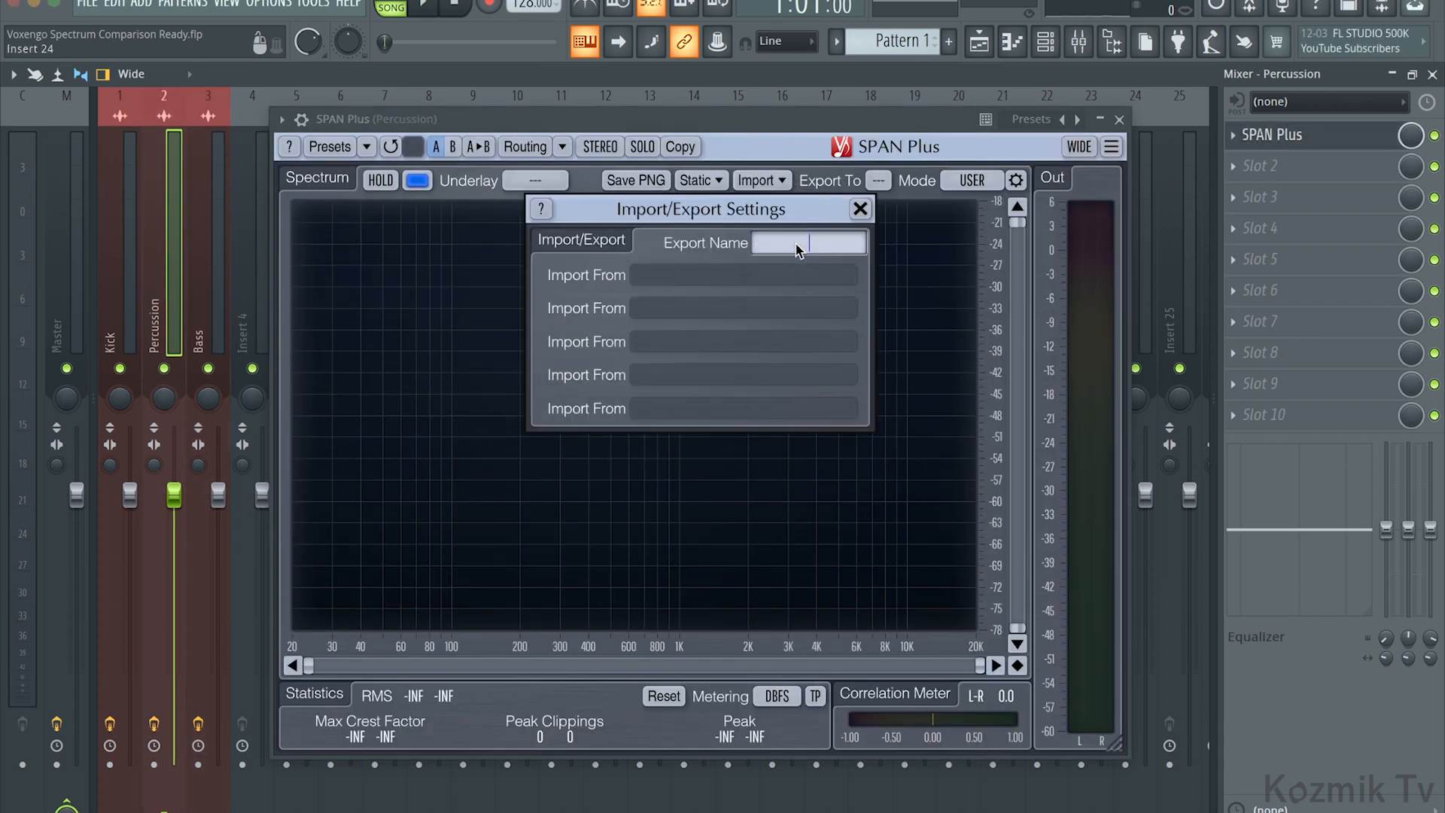
type("PERCUSSIO")
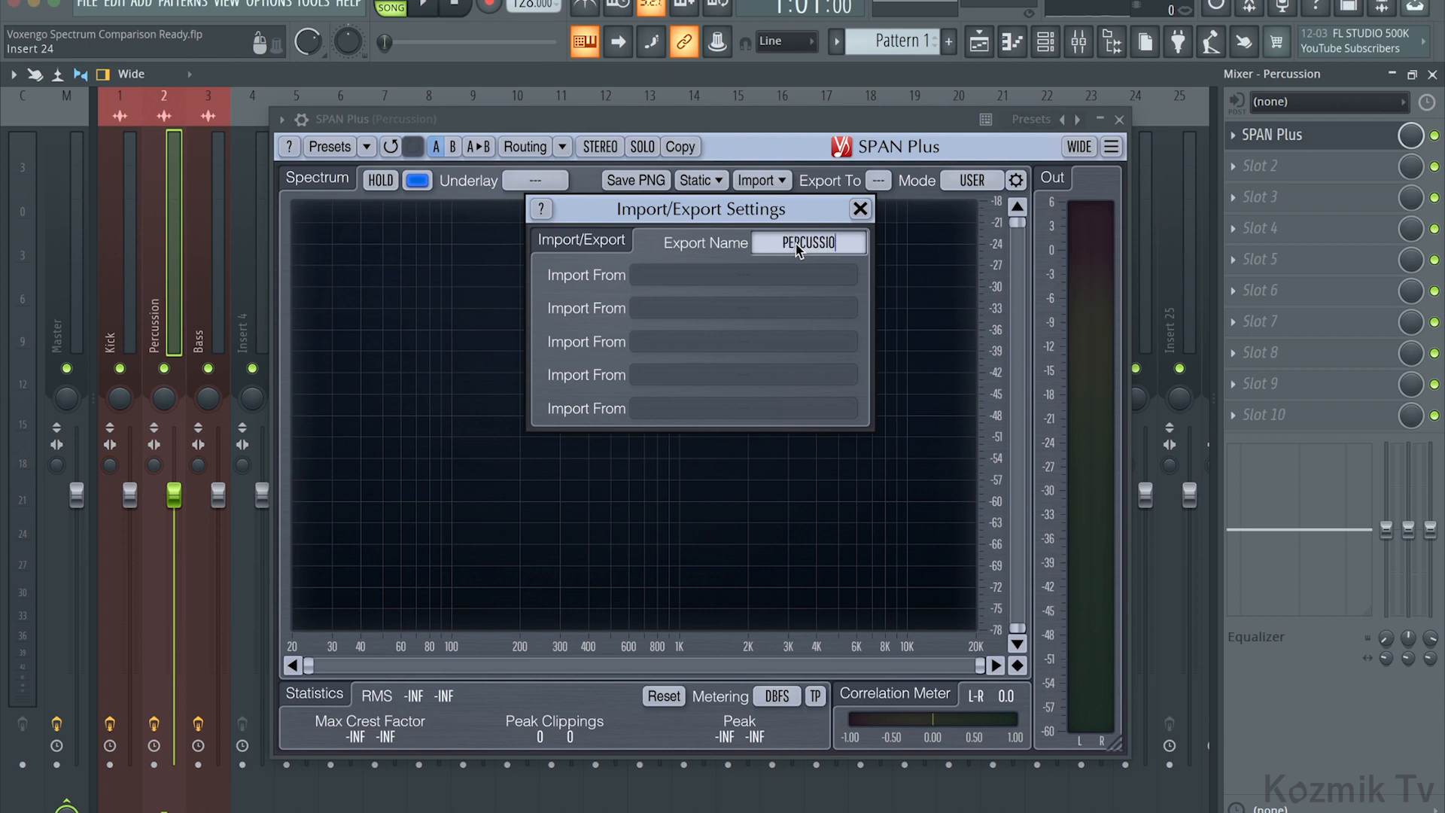
left_click(860, 207)
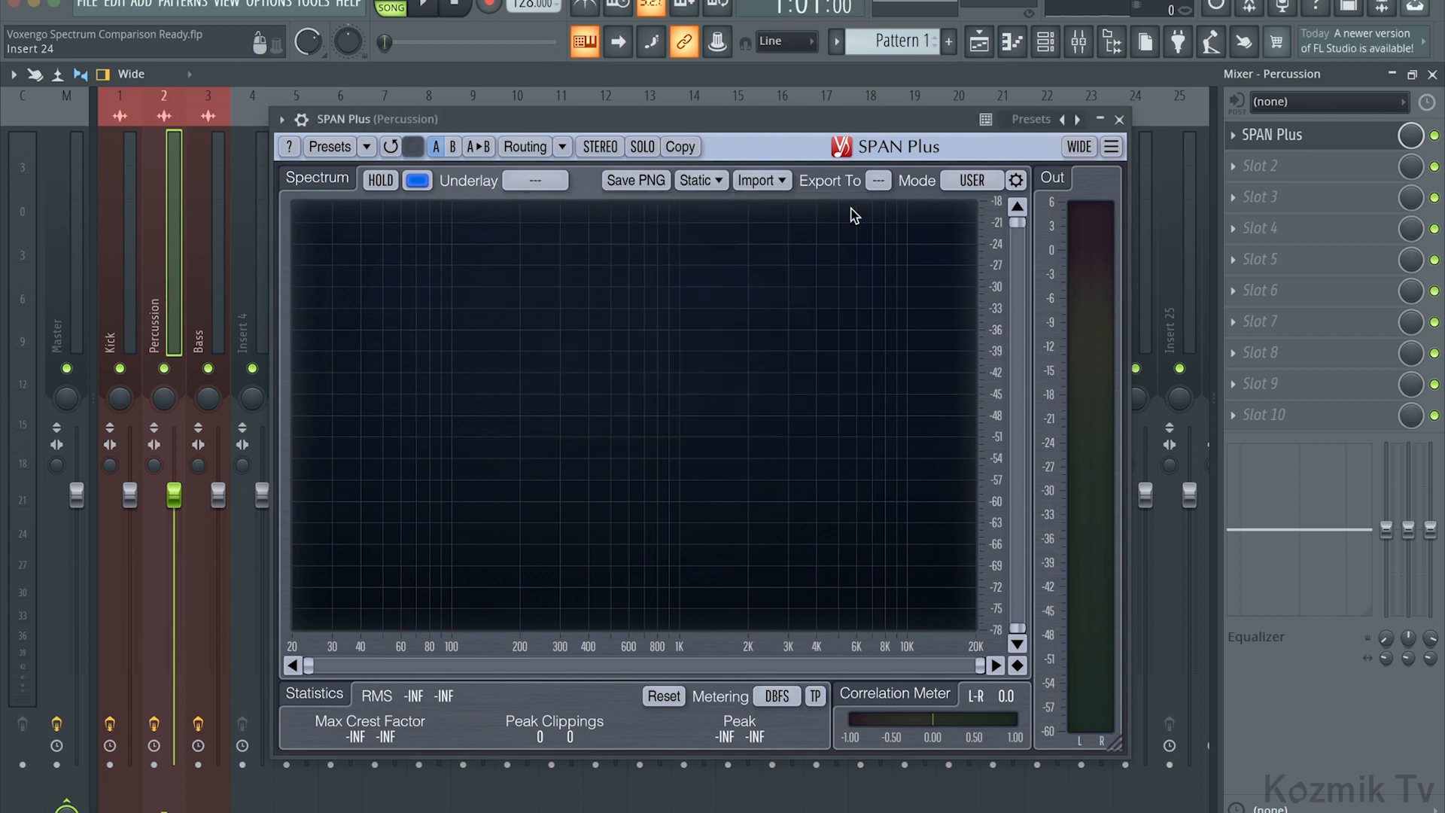
left_click(876, 179)
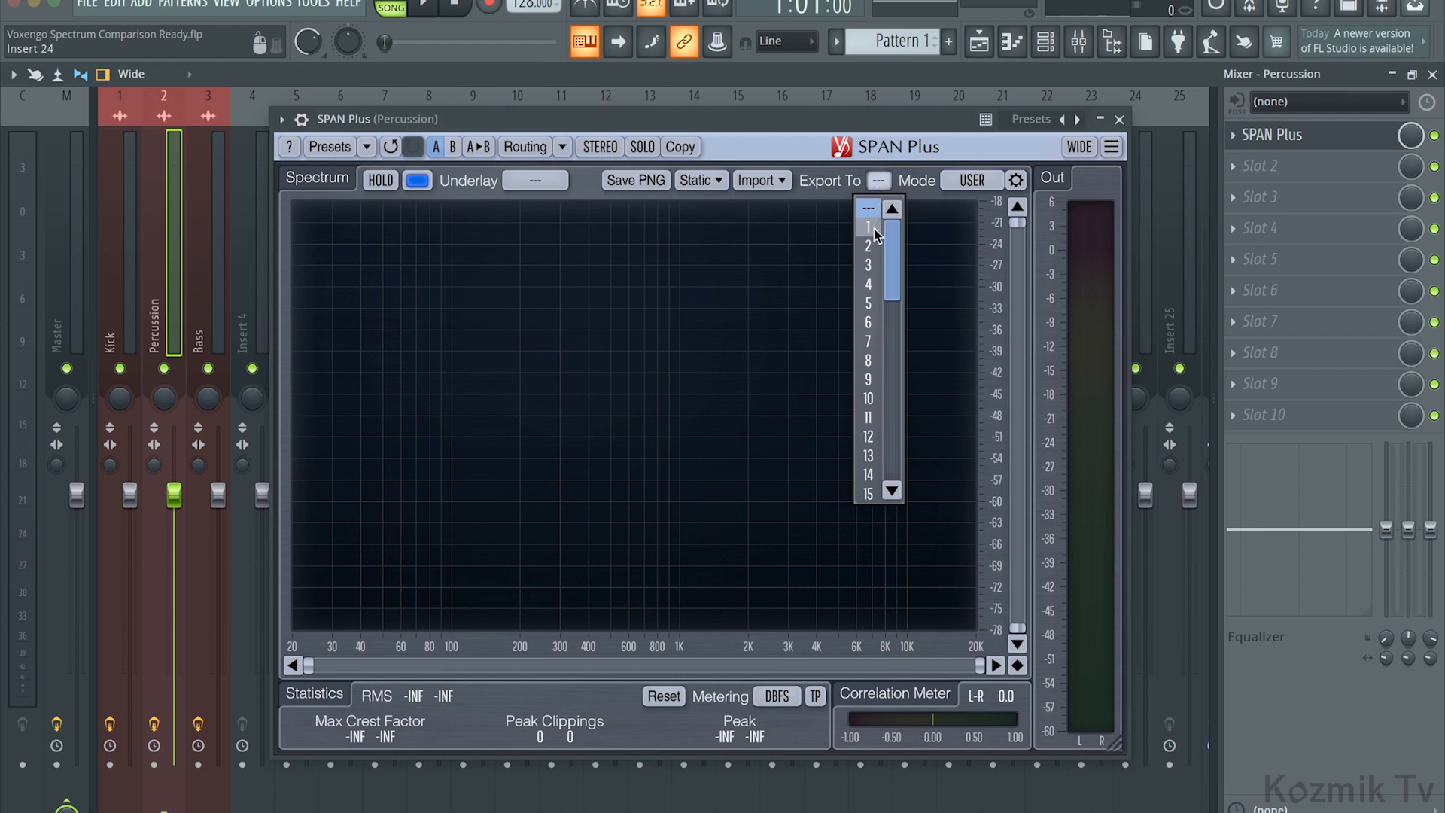
left_click(866, 227)
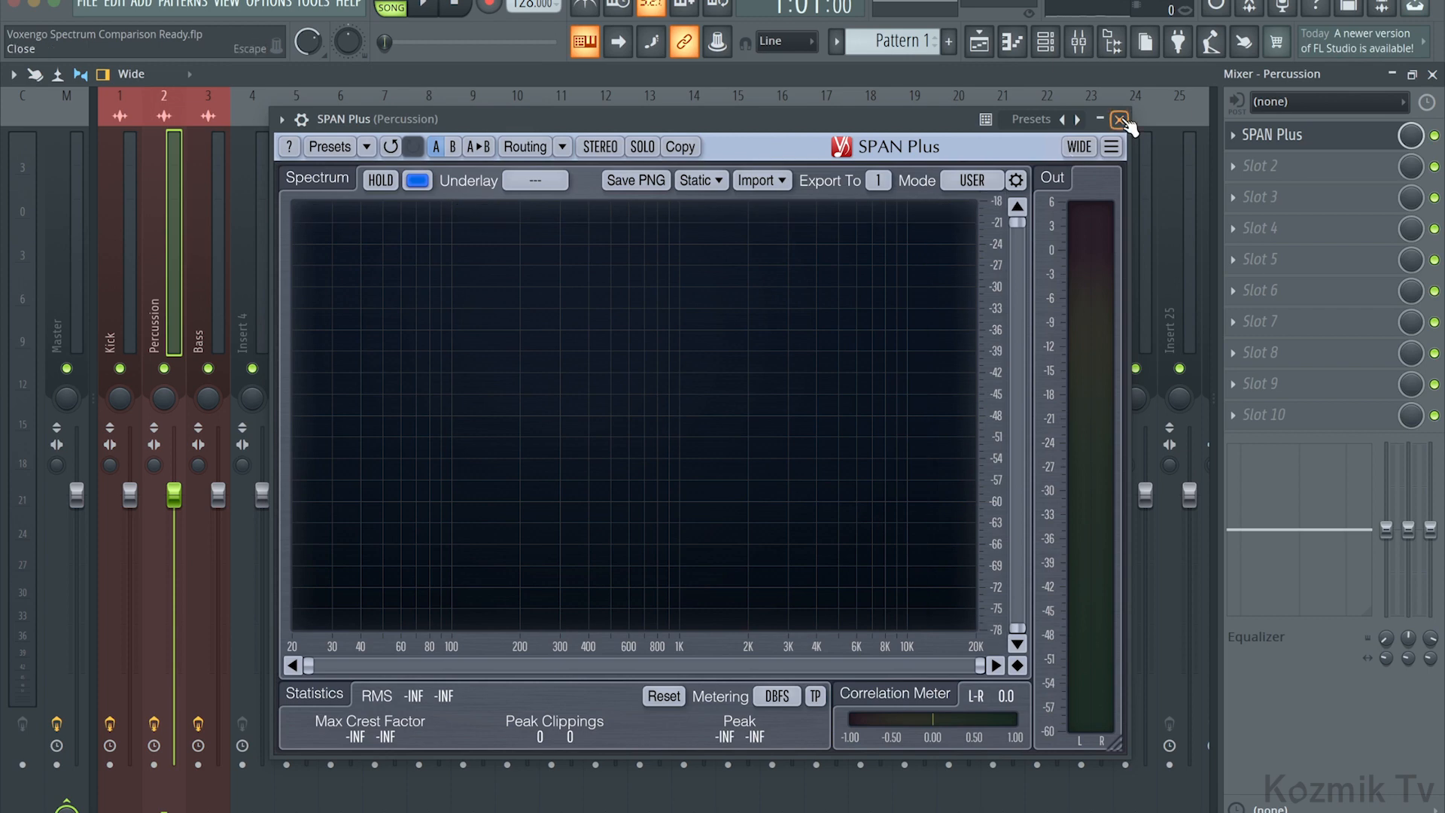
Step: Name the Bass analyser's export BASS and send it to export slot 2
left_click(1120, 121)
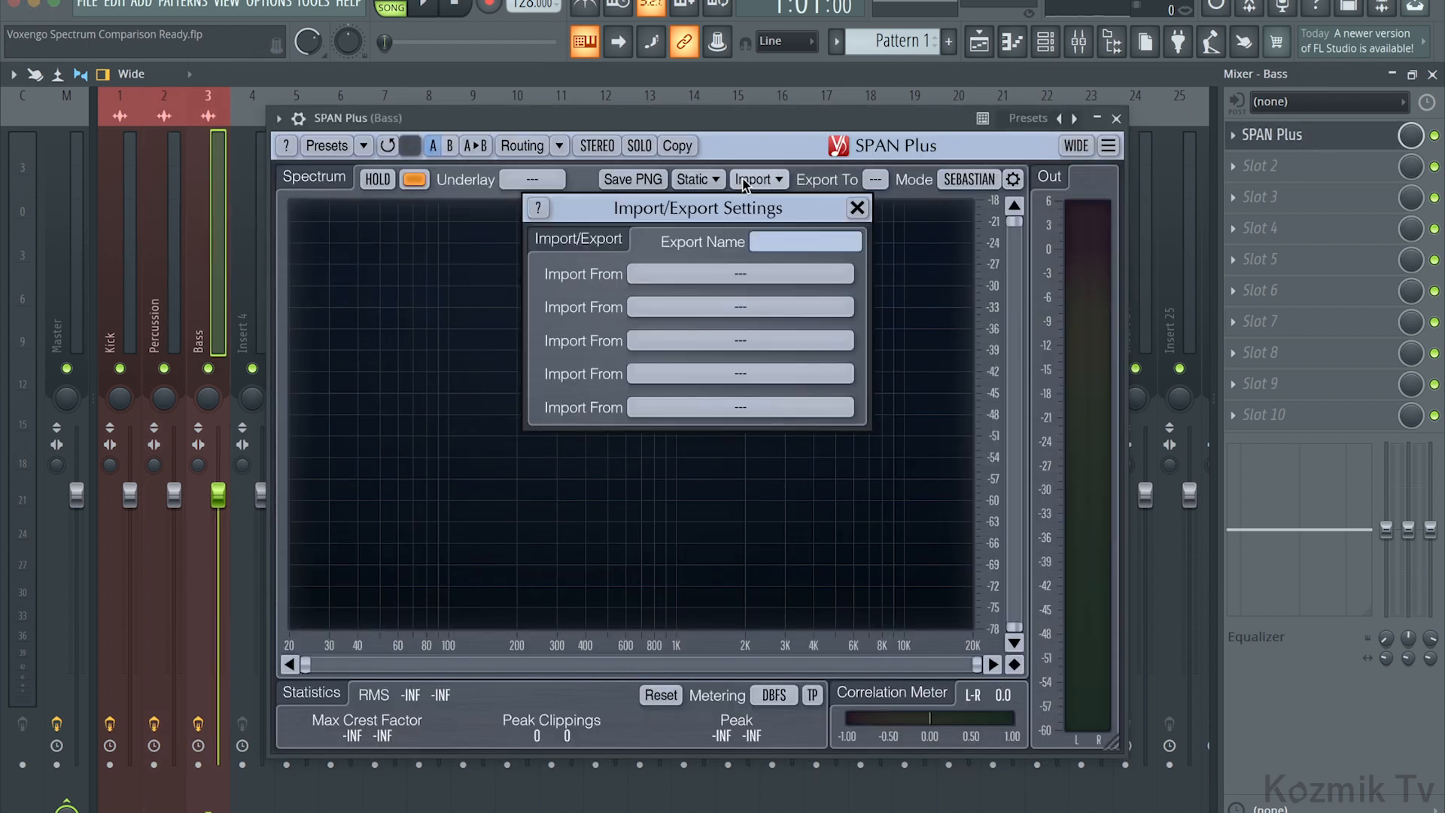
type("BASS")
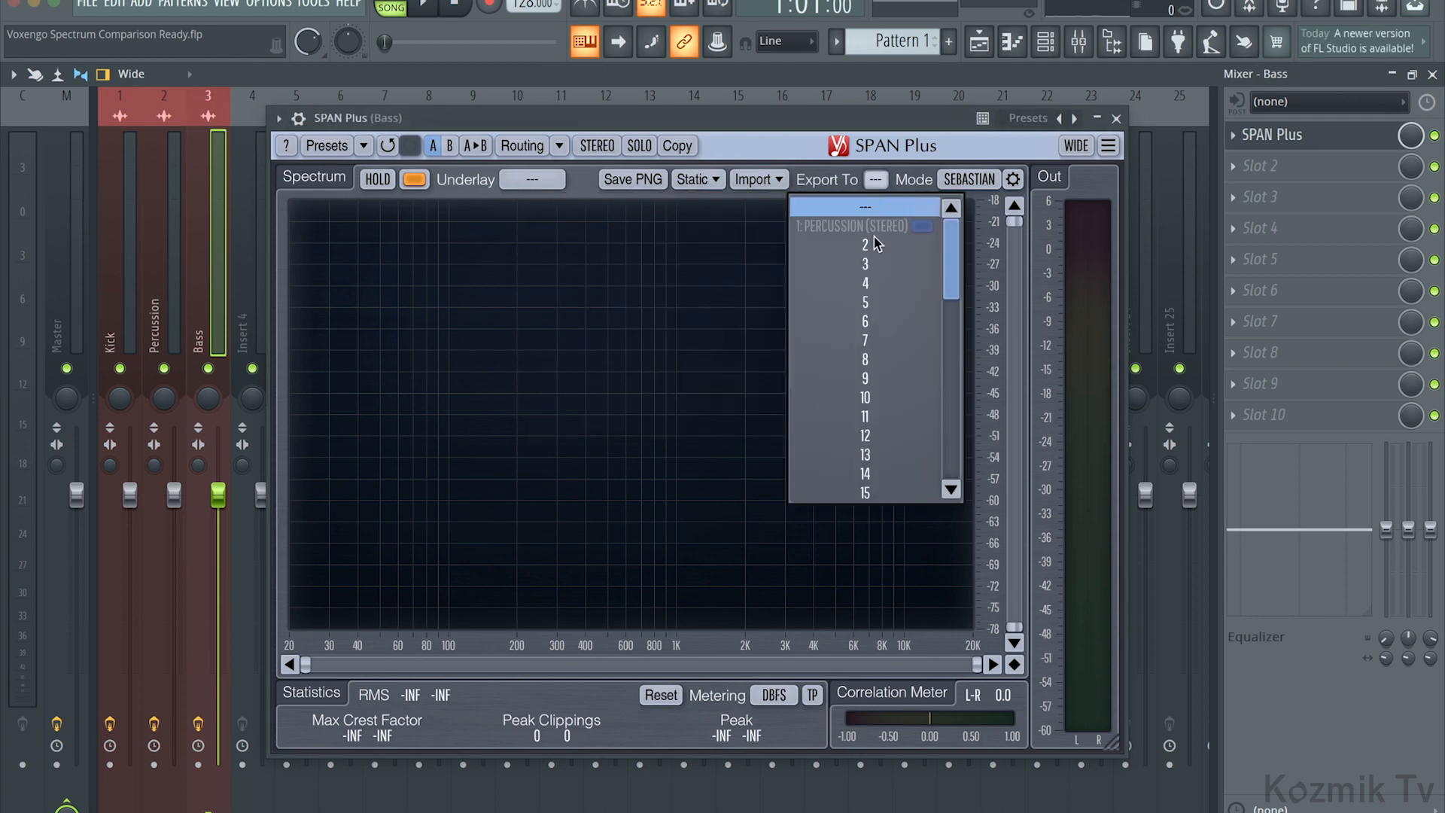
left_click(864, 244)
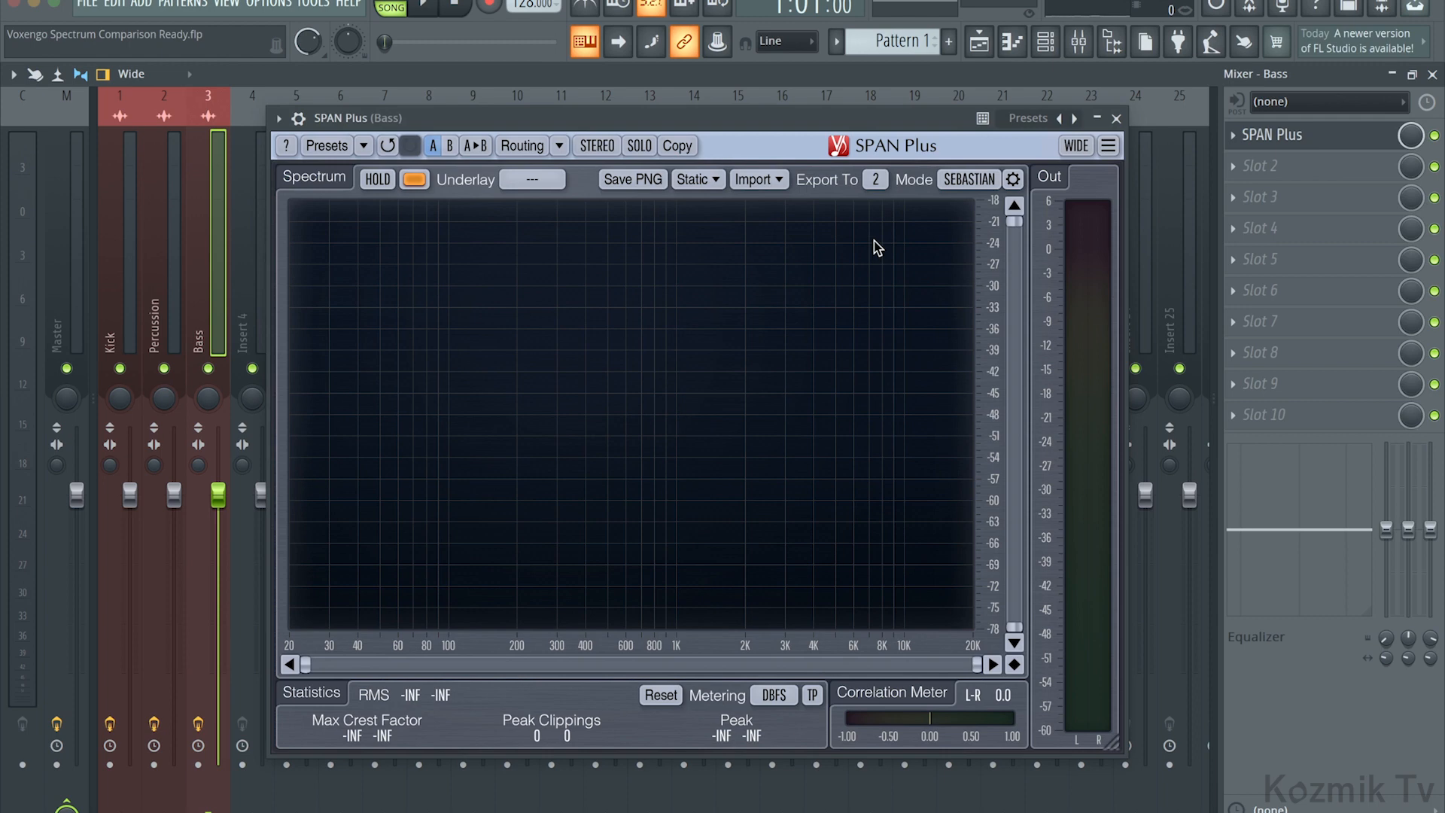
left_click(1115, 118)
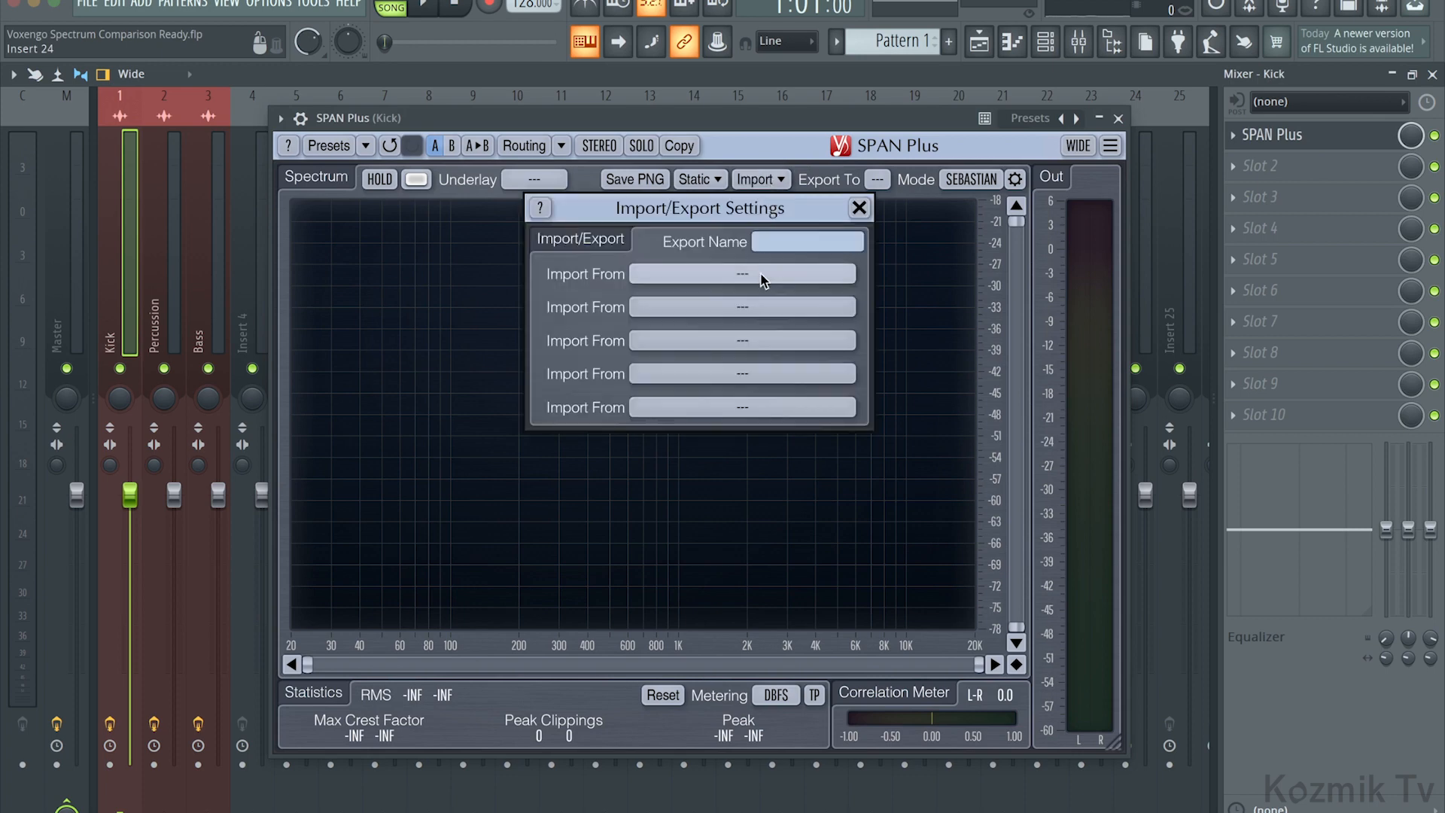
Step: Set Import From slots to 1: PERCUSSION and 2: BASS and close Import settings to view the overlay
left_click(742, 274)
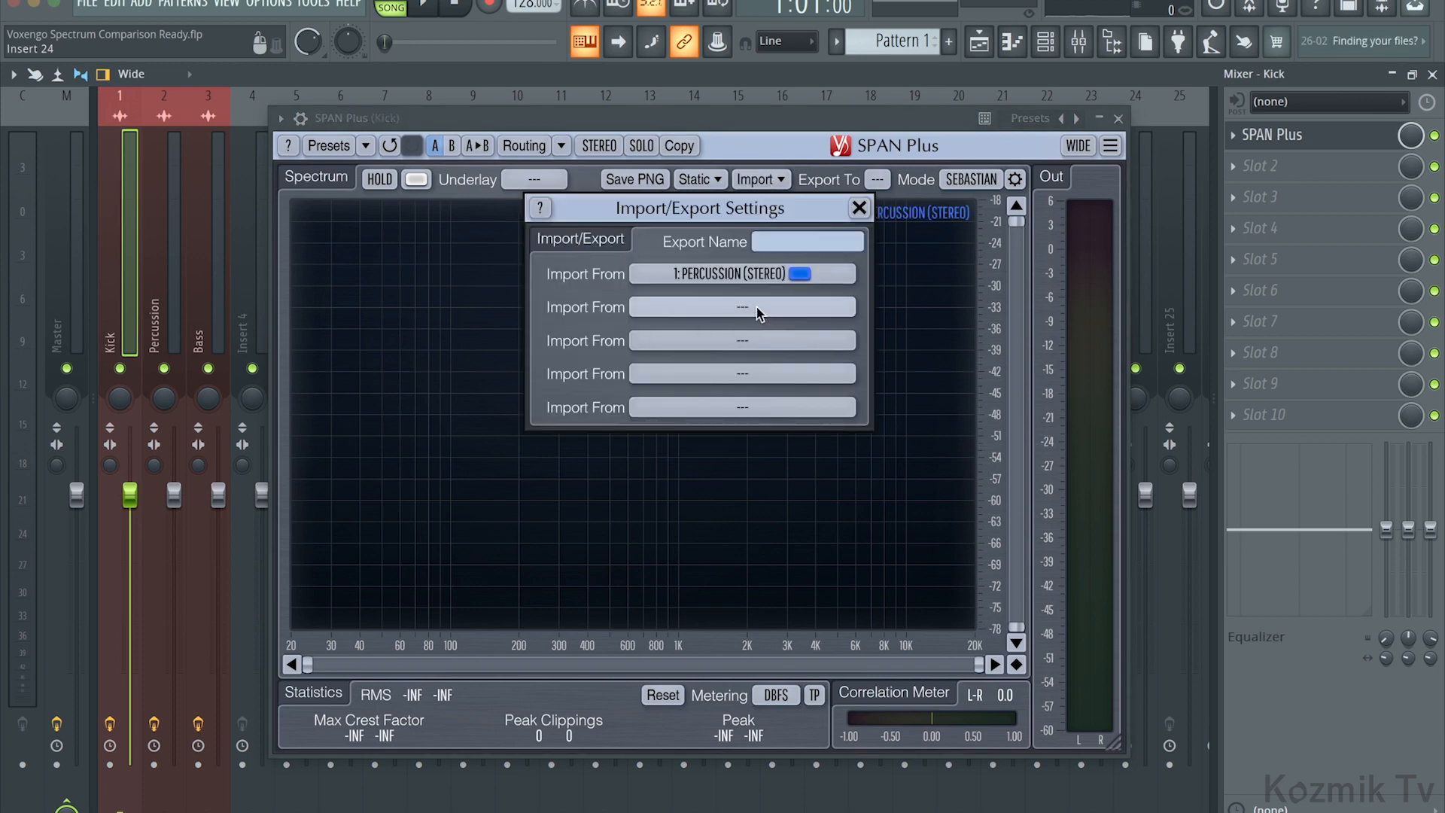
left_click(742, 306)
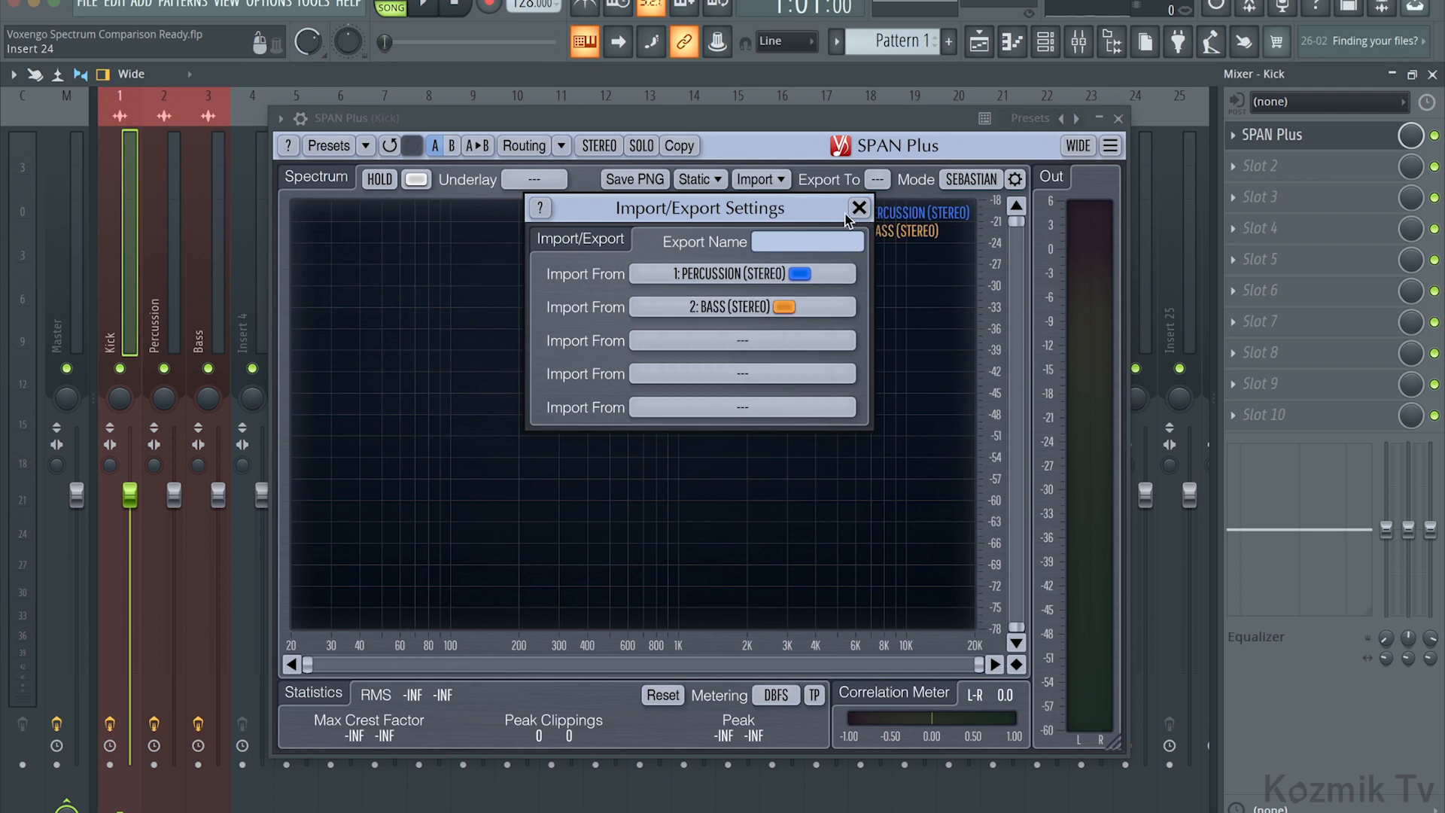
left_click(858, 206)
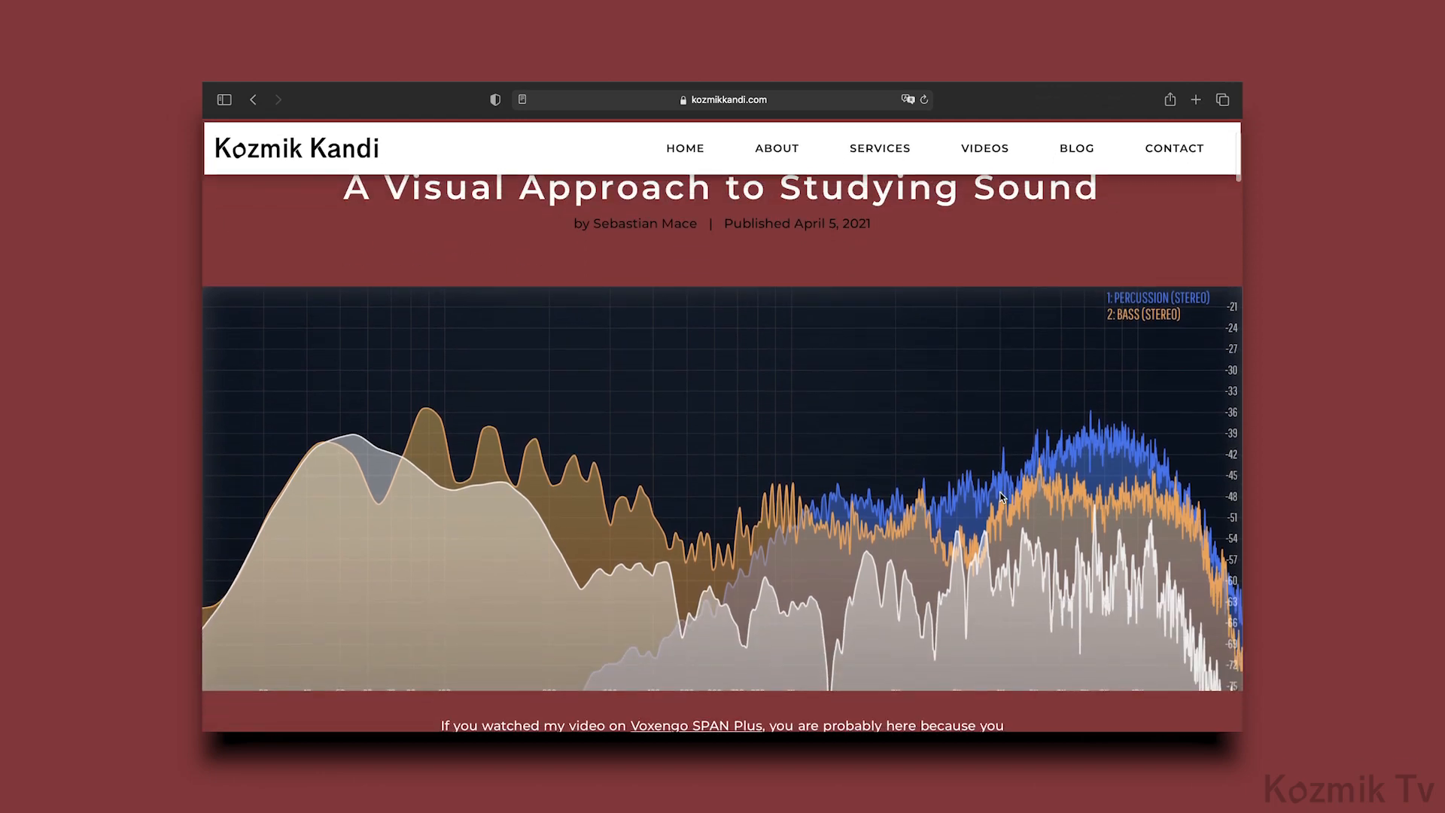
Step: Scroll the blog post past the header image to the introduction and '1. Gather the Sounds'
scroll("down", 3)
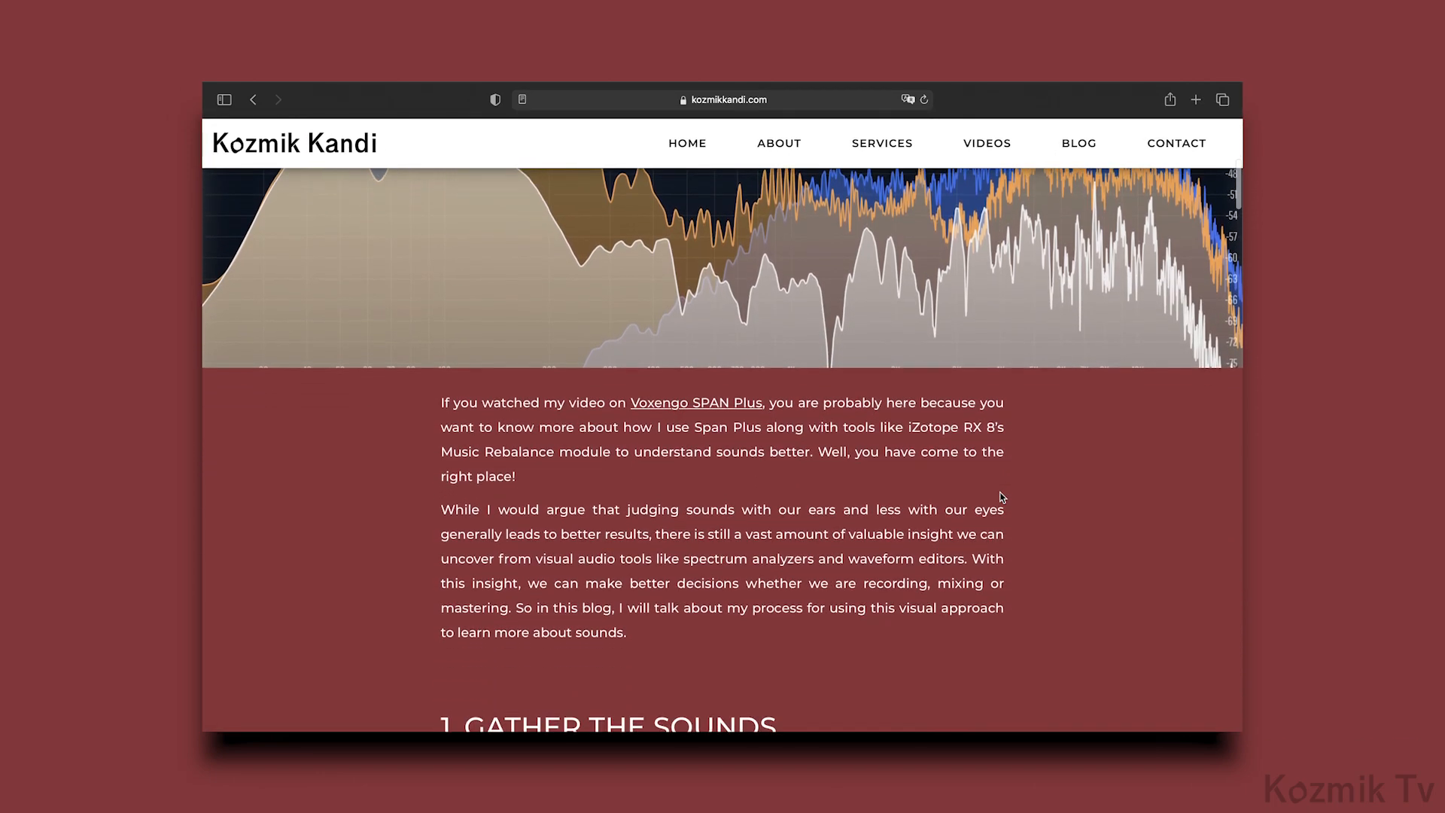
scroll("down", 3)
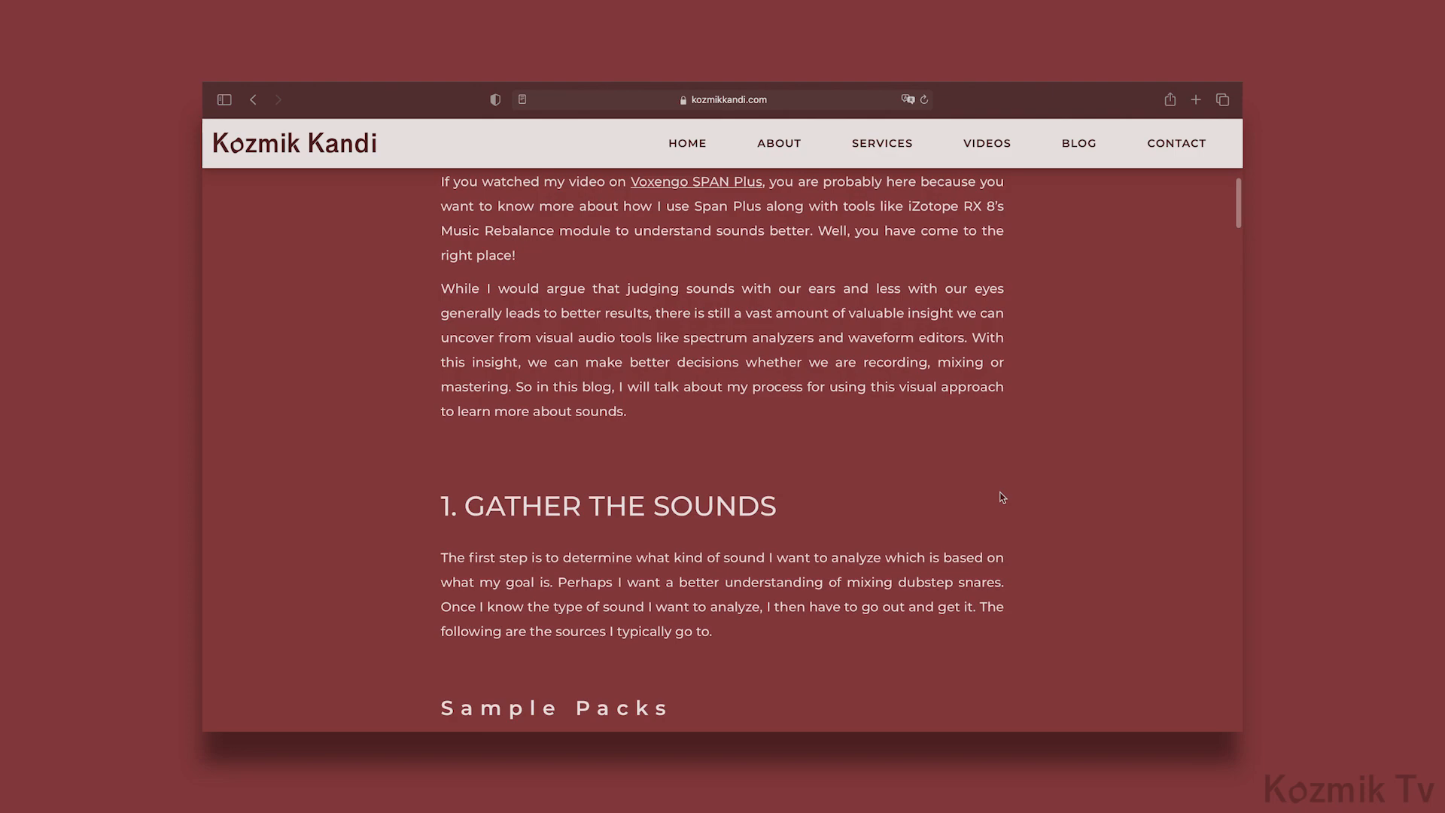